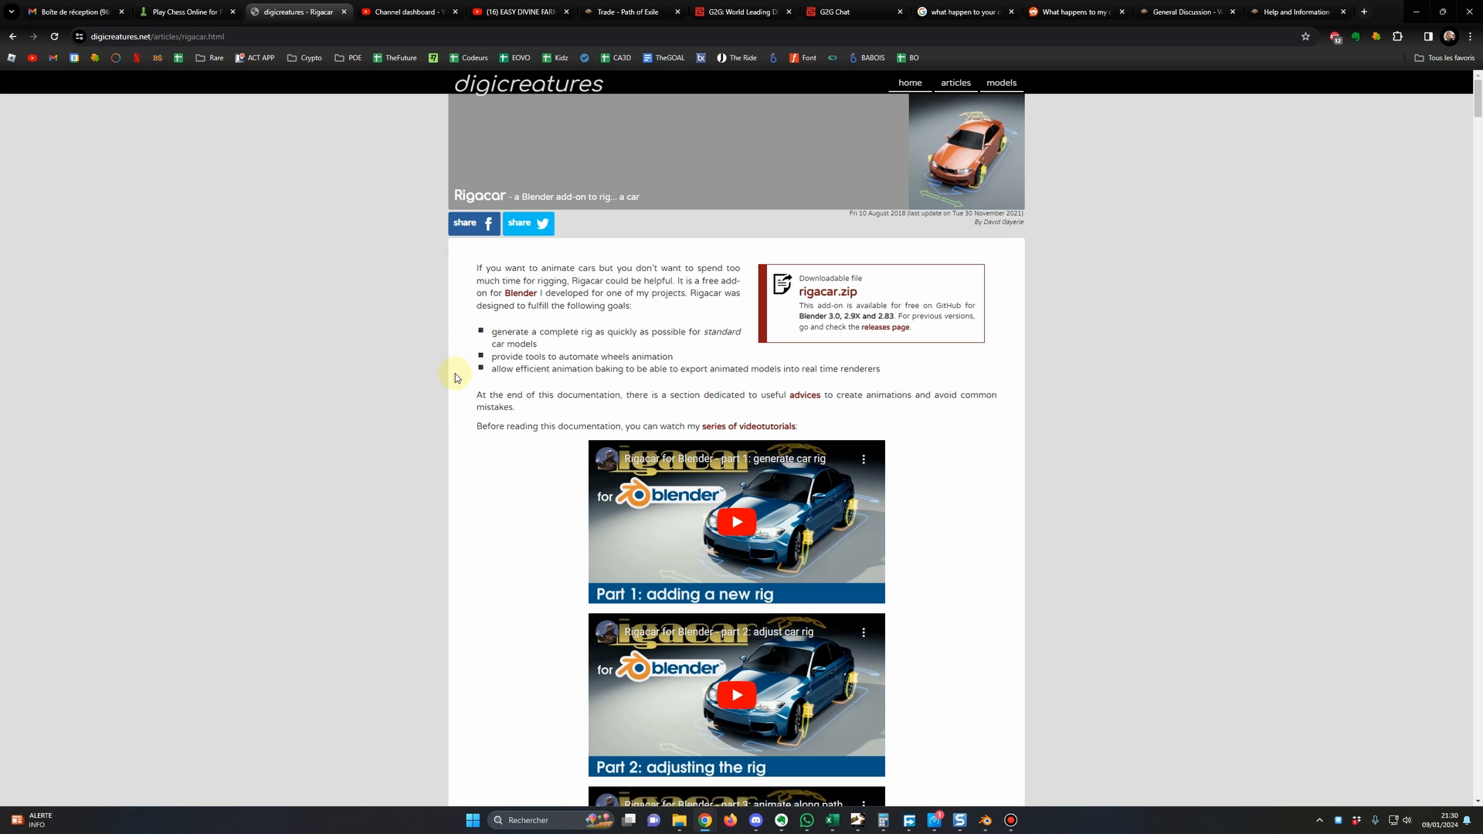
Scroll through the add-on instructions and open the Rigacar add-on's GitHub repository page.
scroll("down", 3)
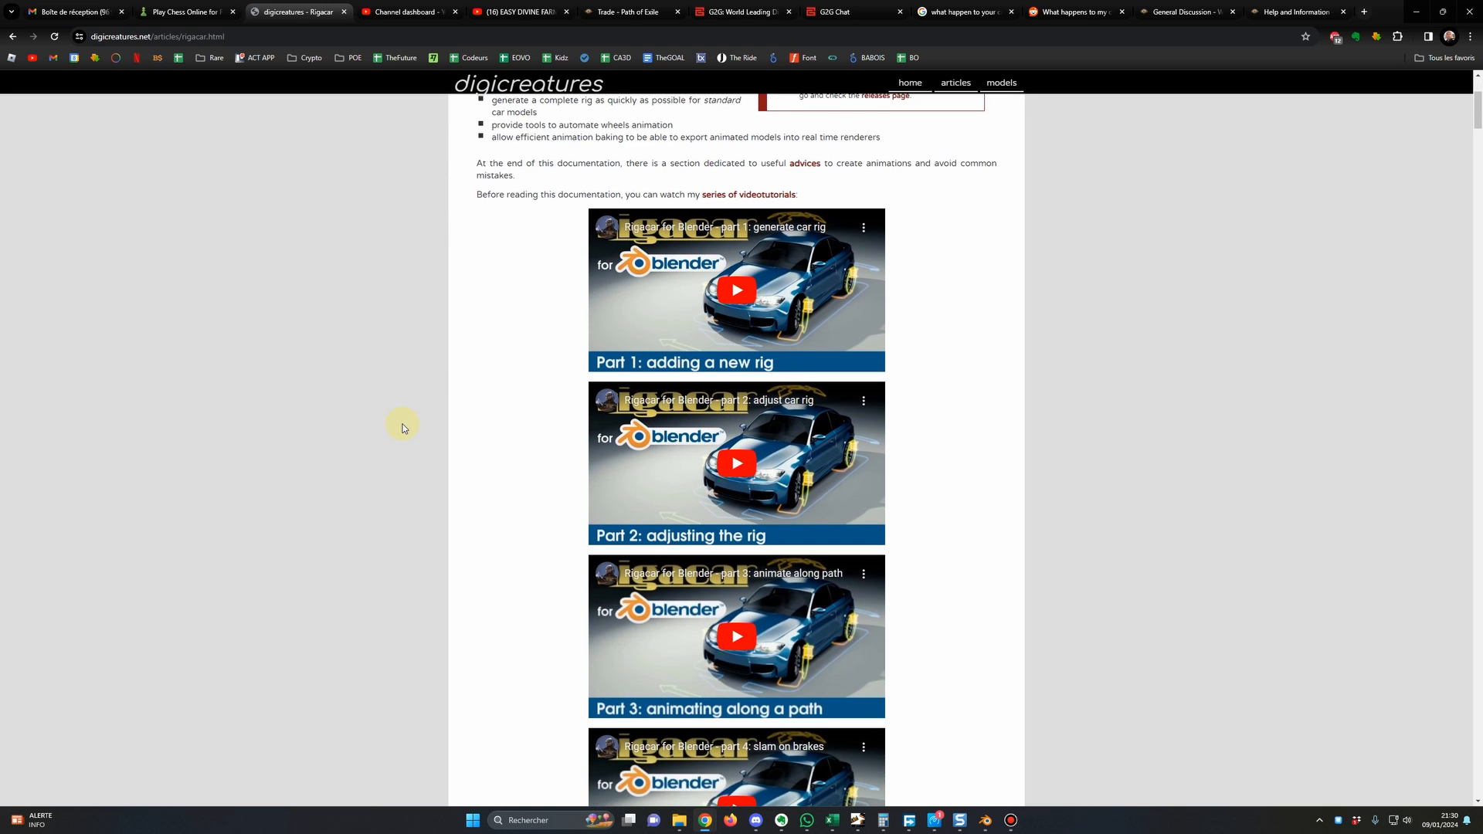
scroll("up", 3)
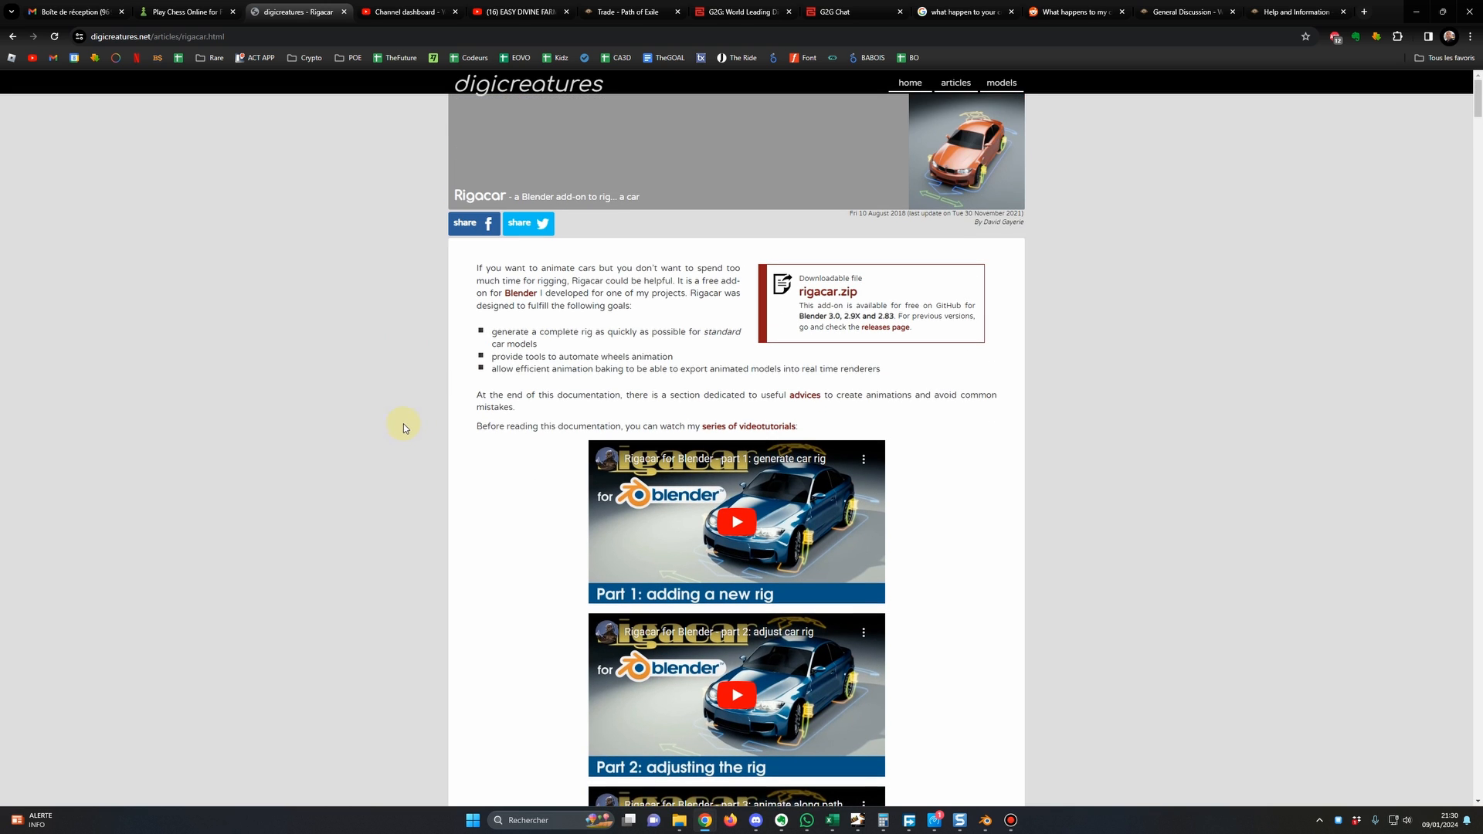
left_click(884, 329)
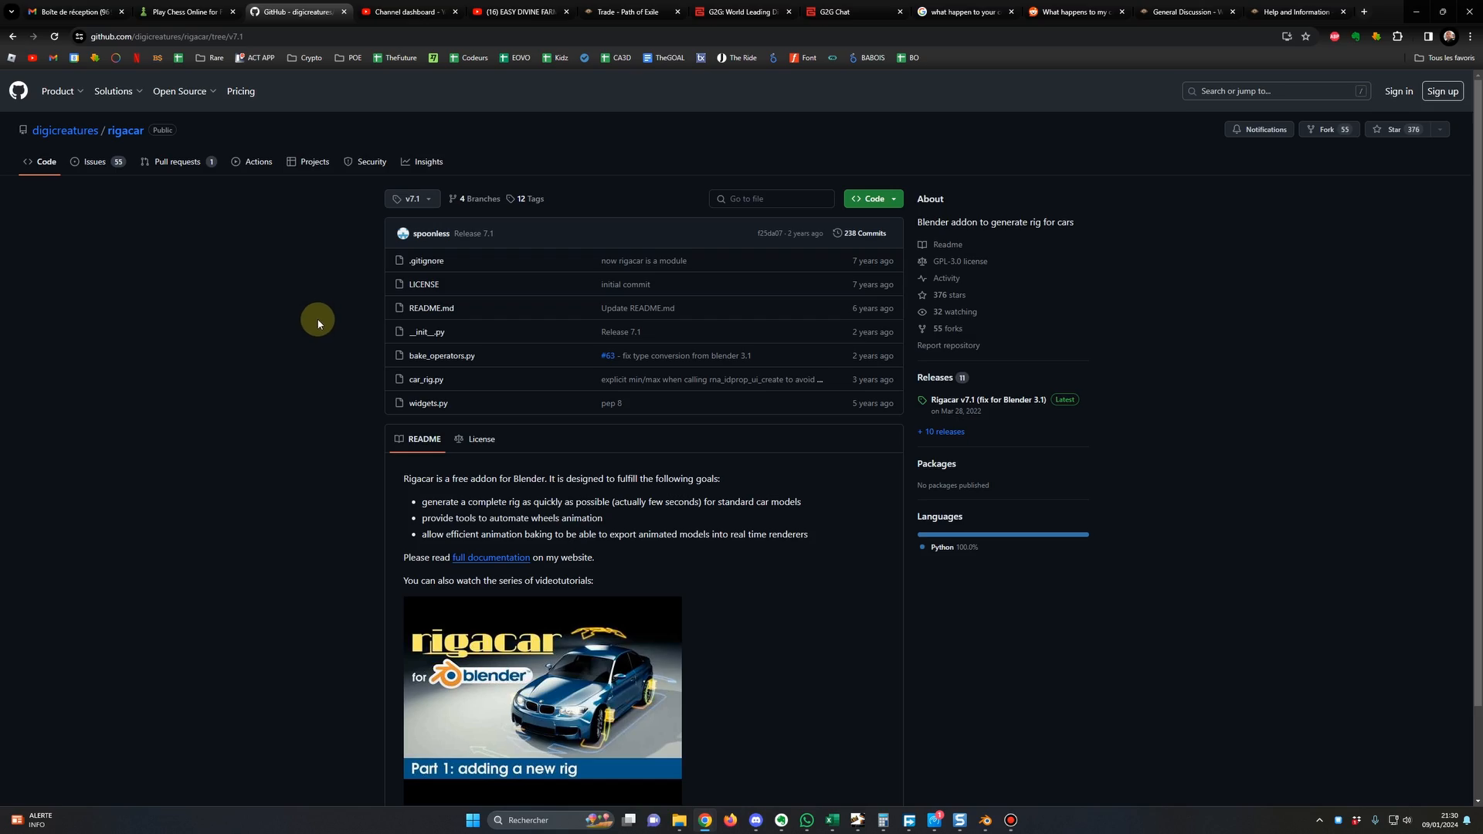
mouse_move(332, 327)
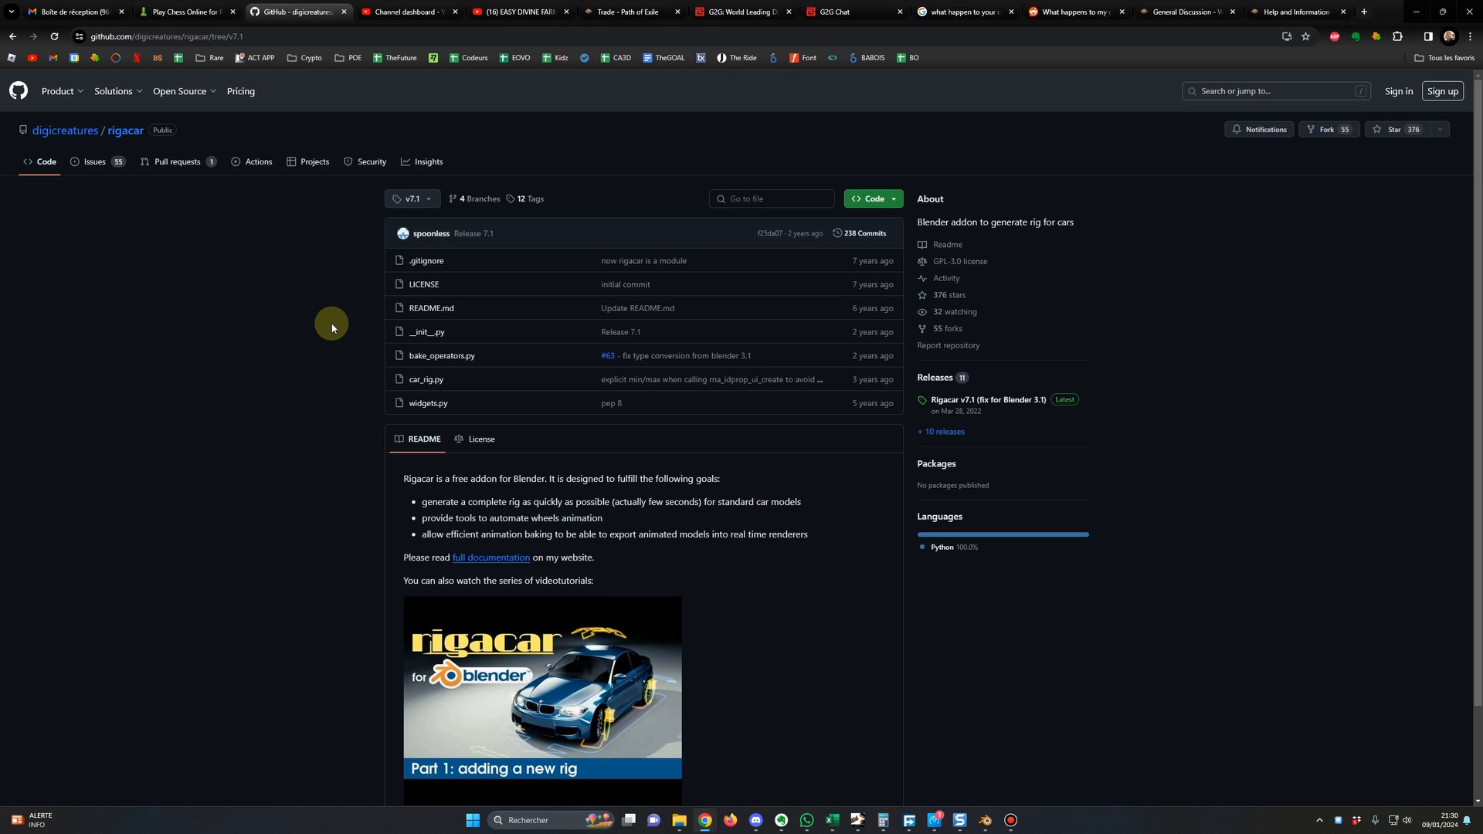
mouse_move(343, 350)
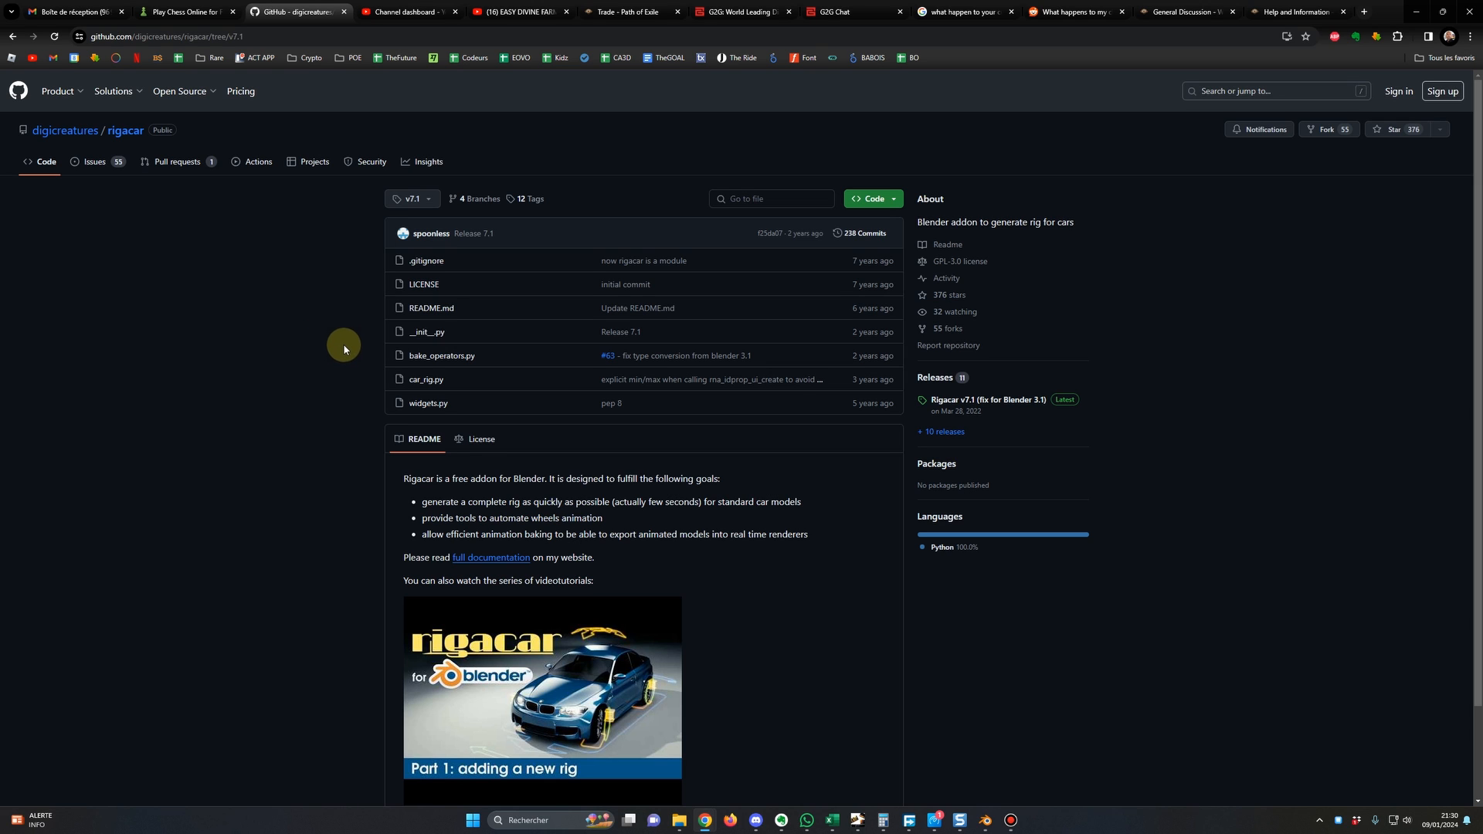
mouse_move(330, 345)
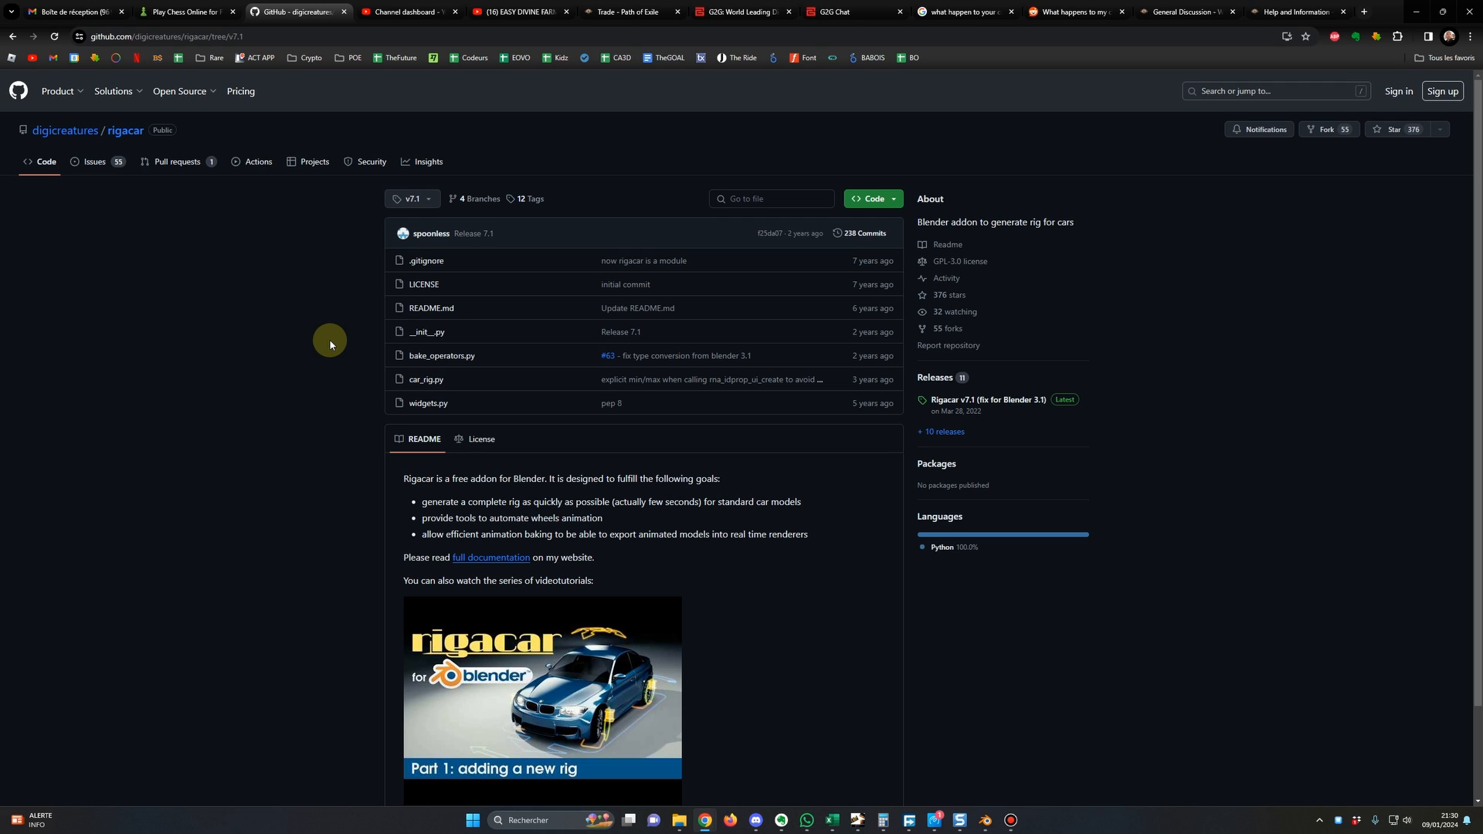
mouse_move(375, 378)
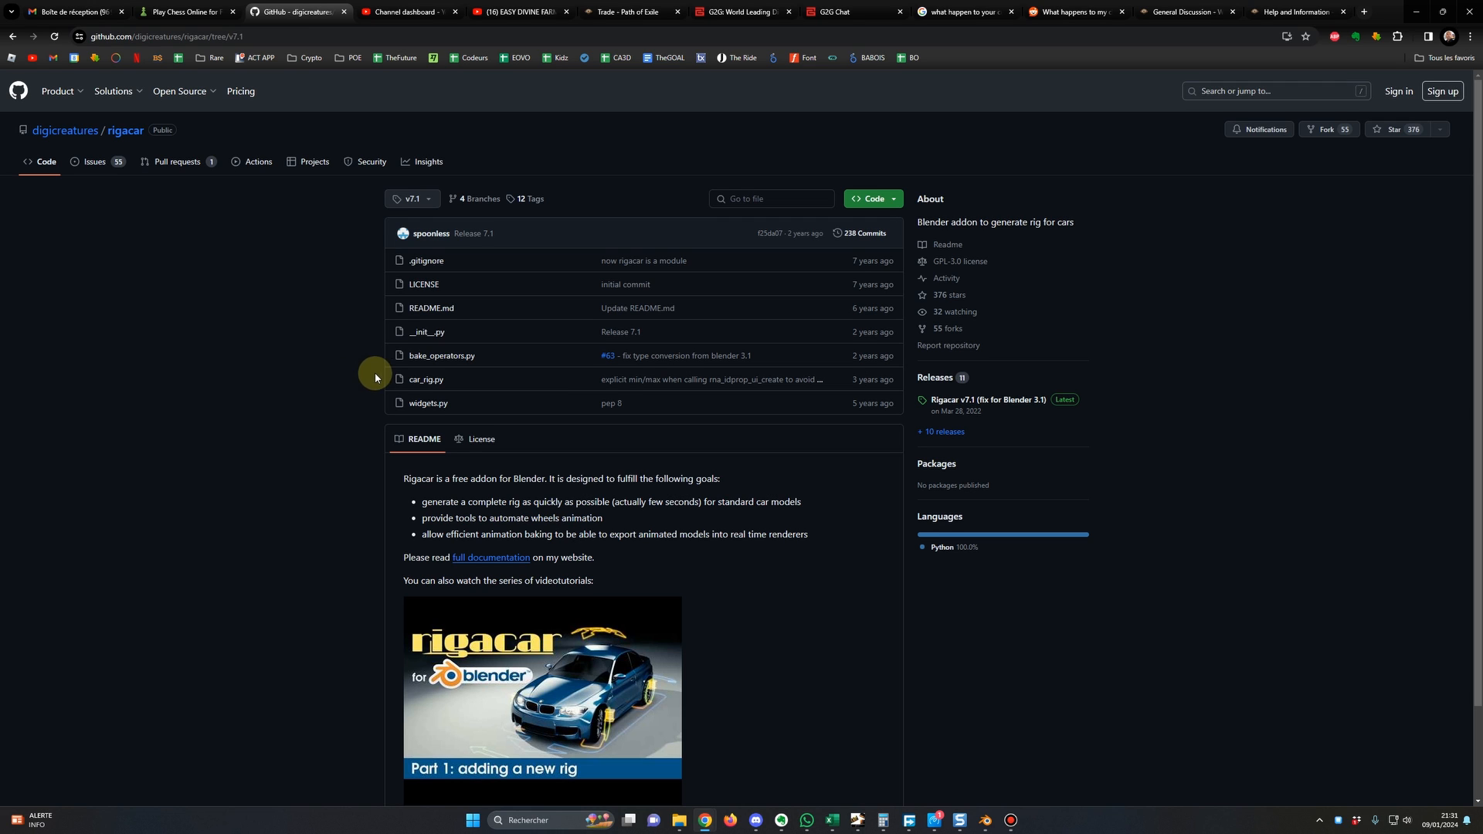
mouse_move(323, 376)
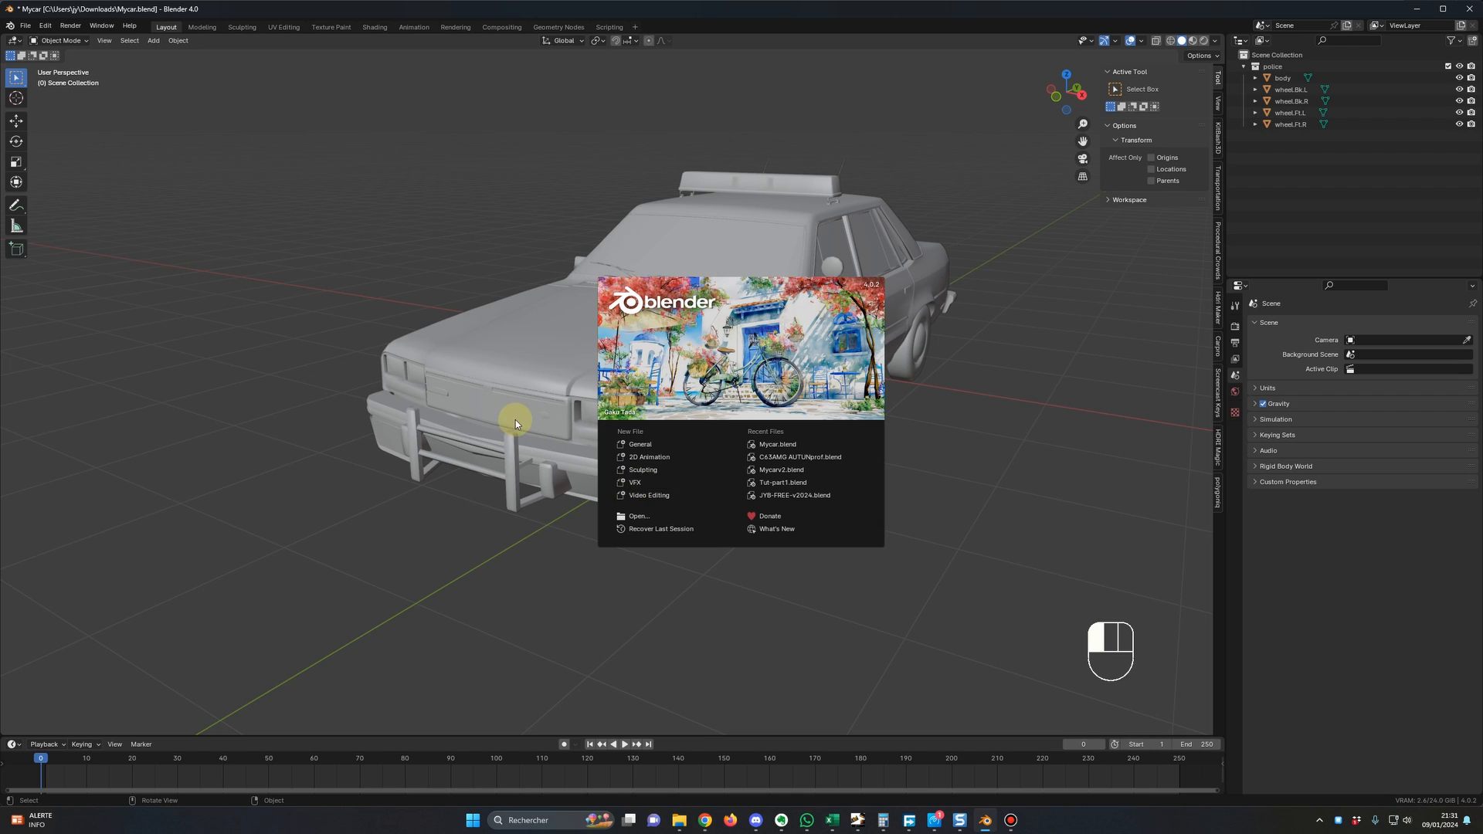
mouse_move(517, 412)
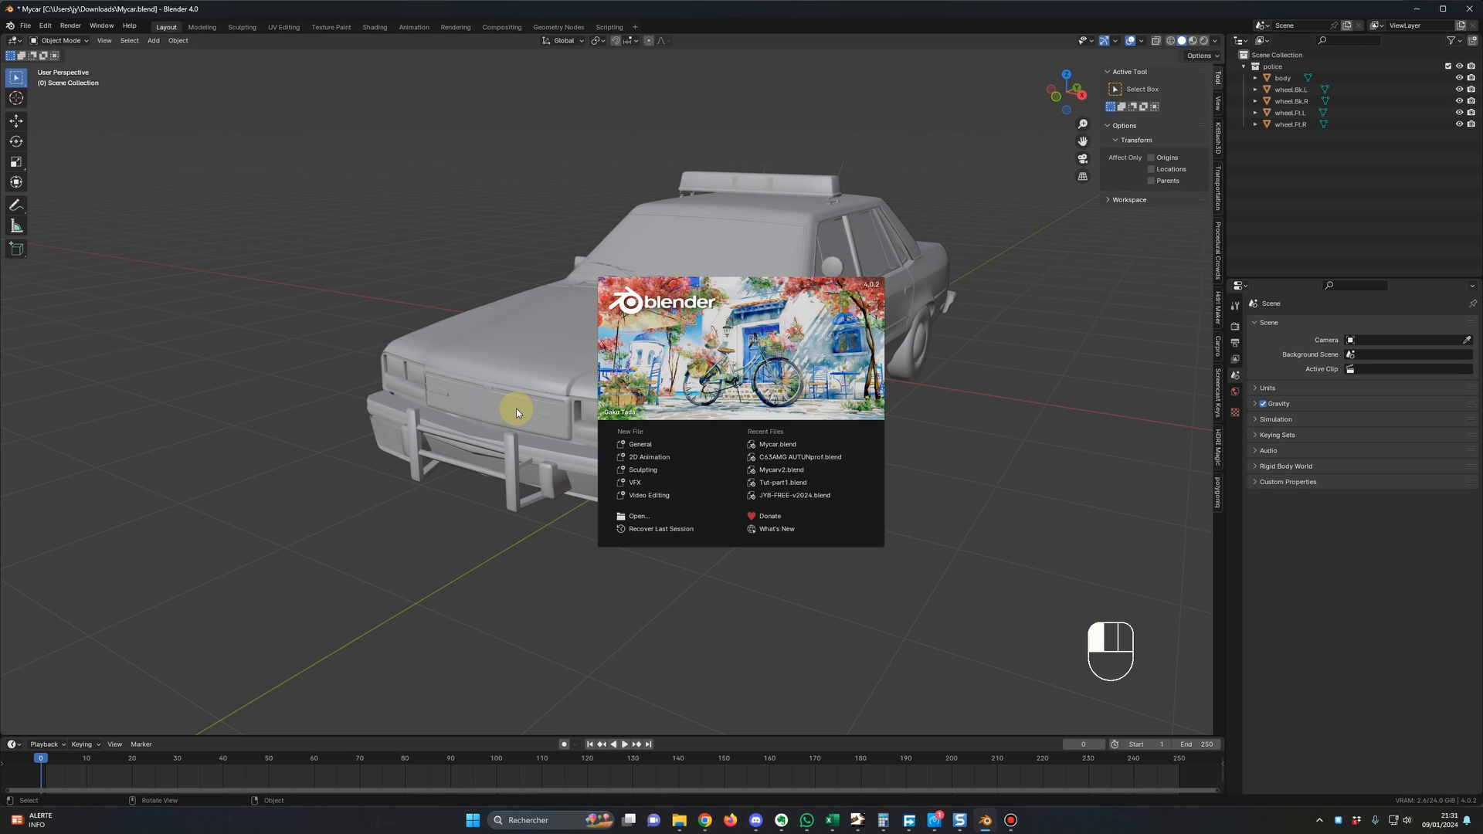
mouse_move(537, 416)
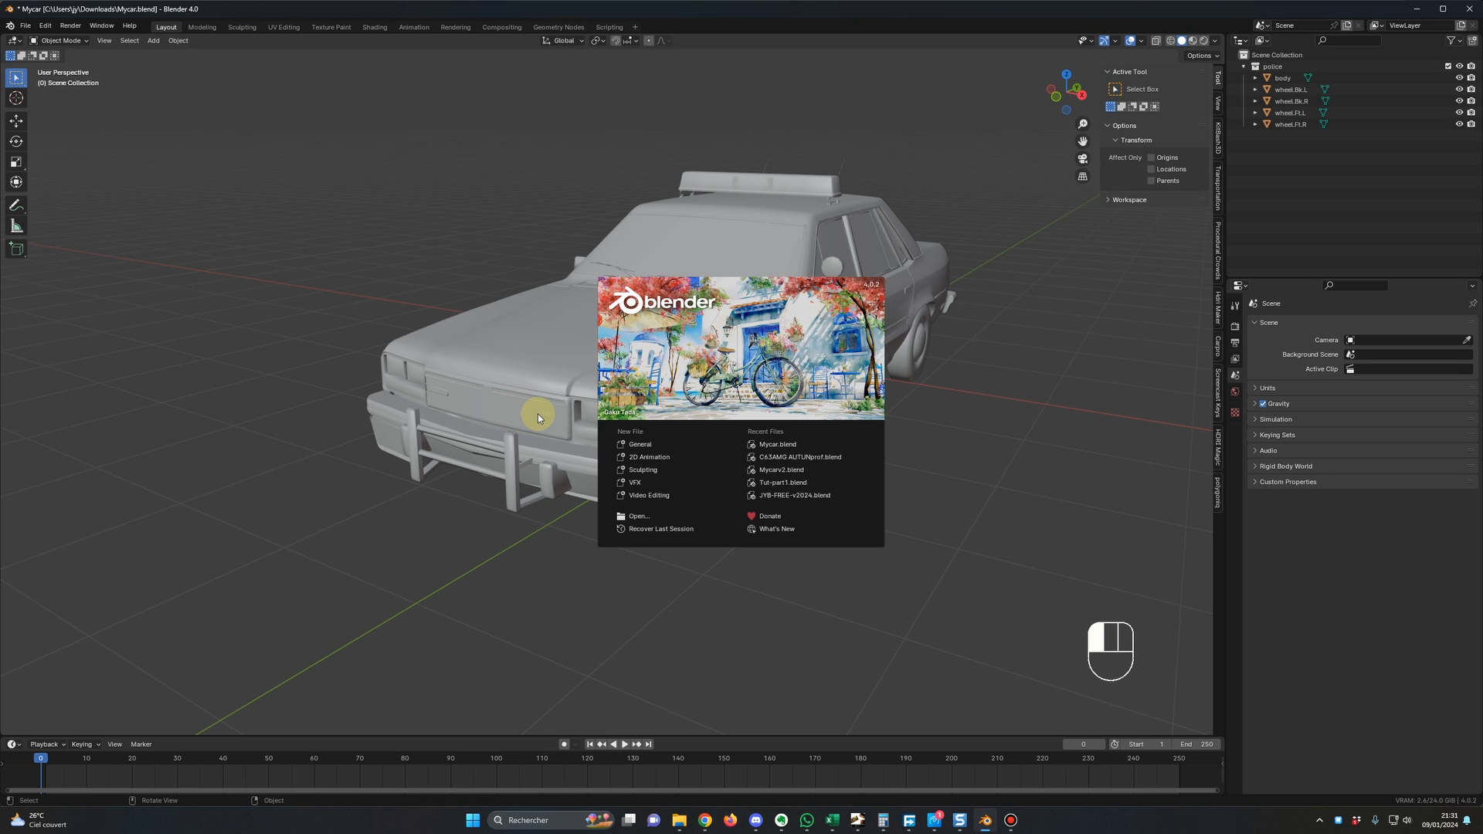
mouse_move(465, 417)
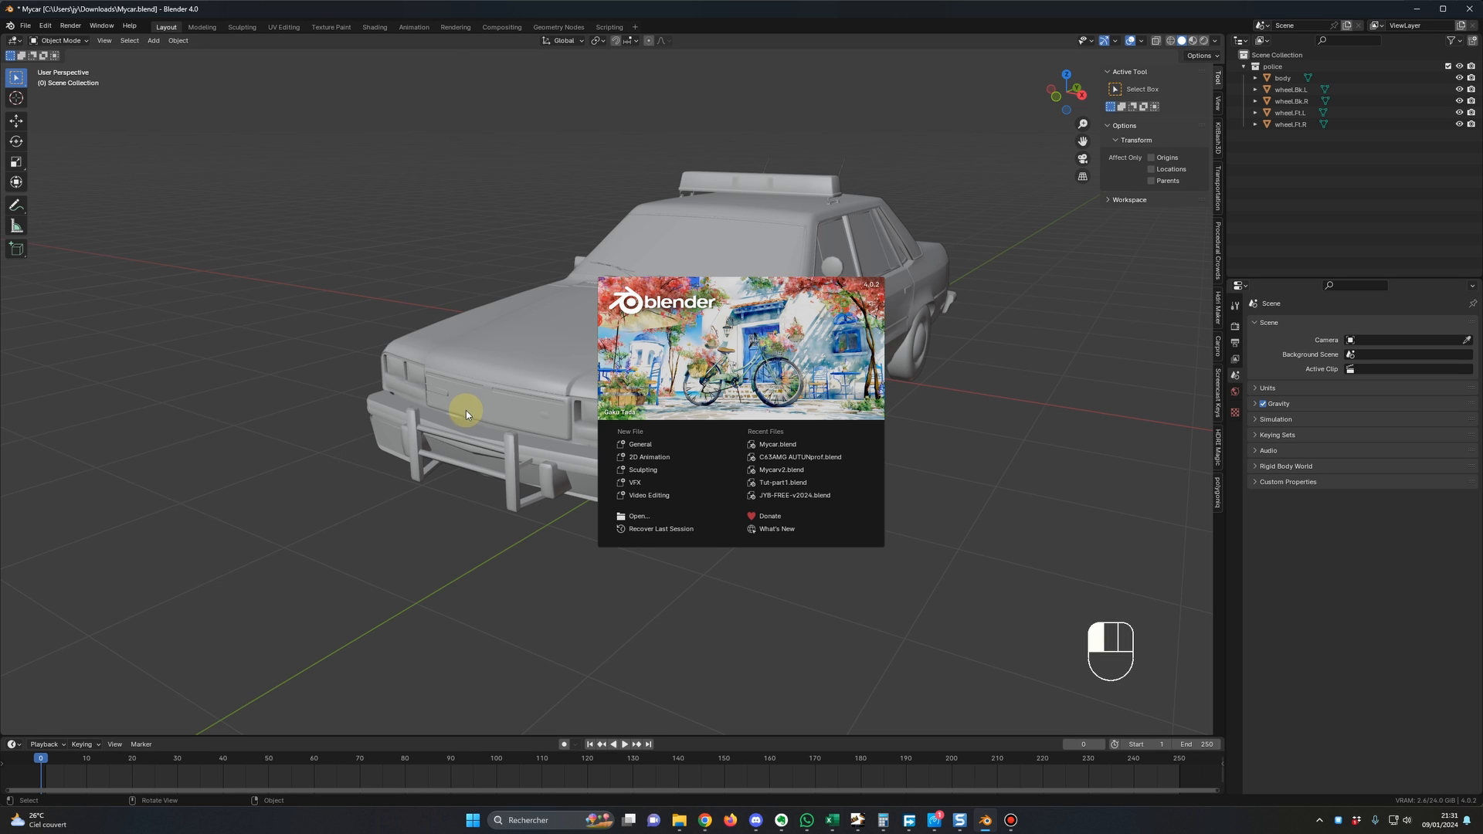
mouse_move(477, 402)
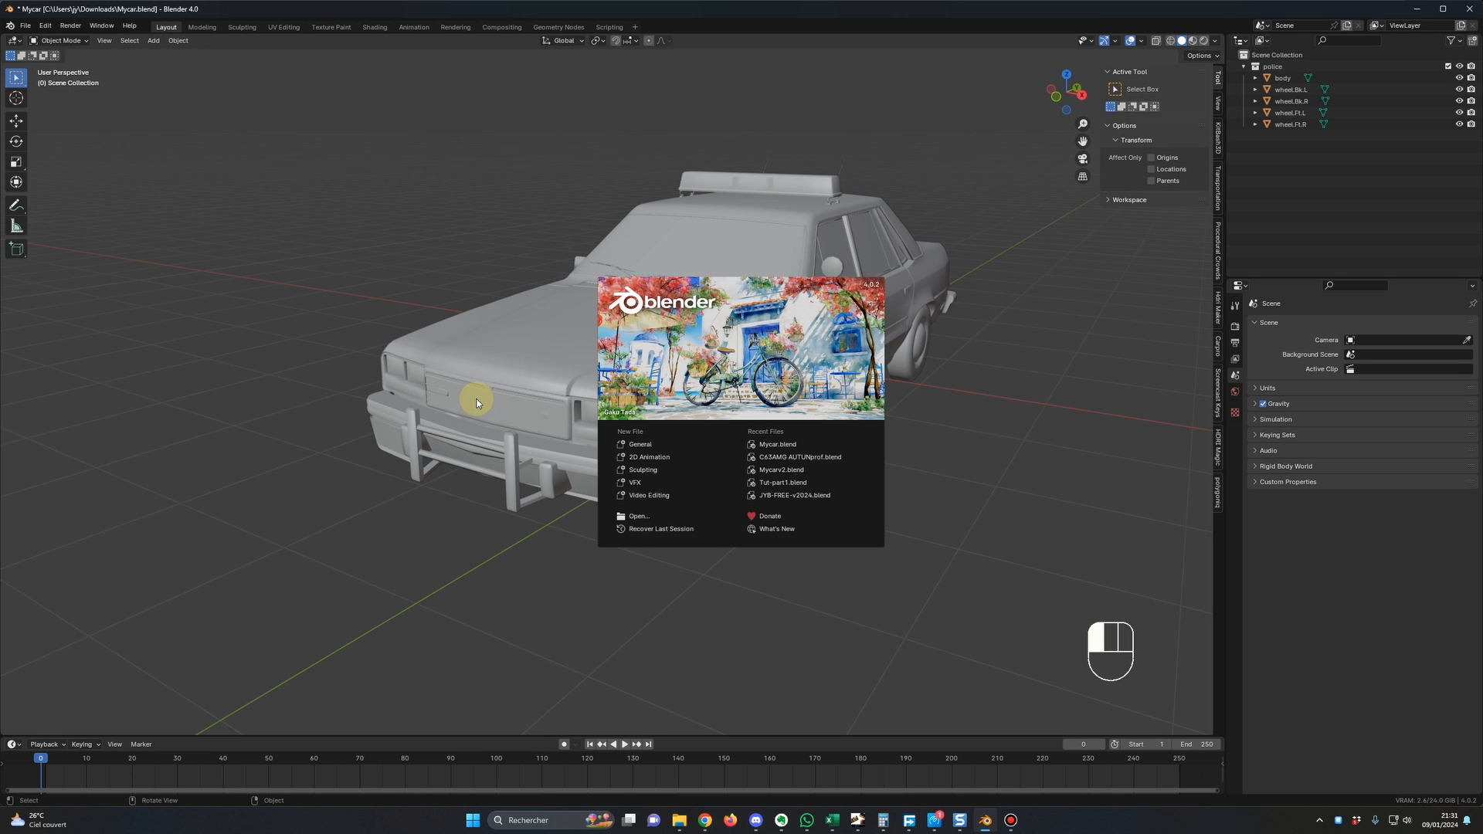
mouse_move(438, 412)
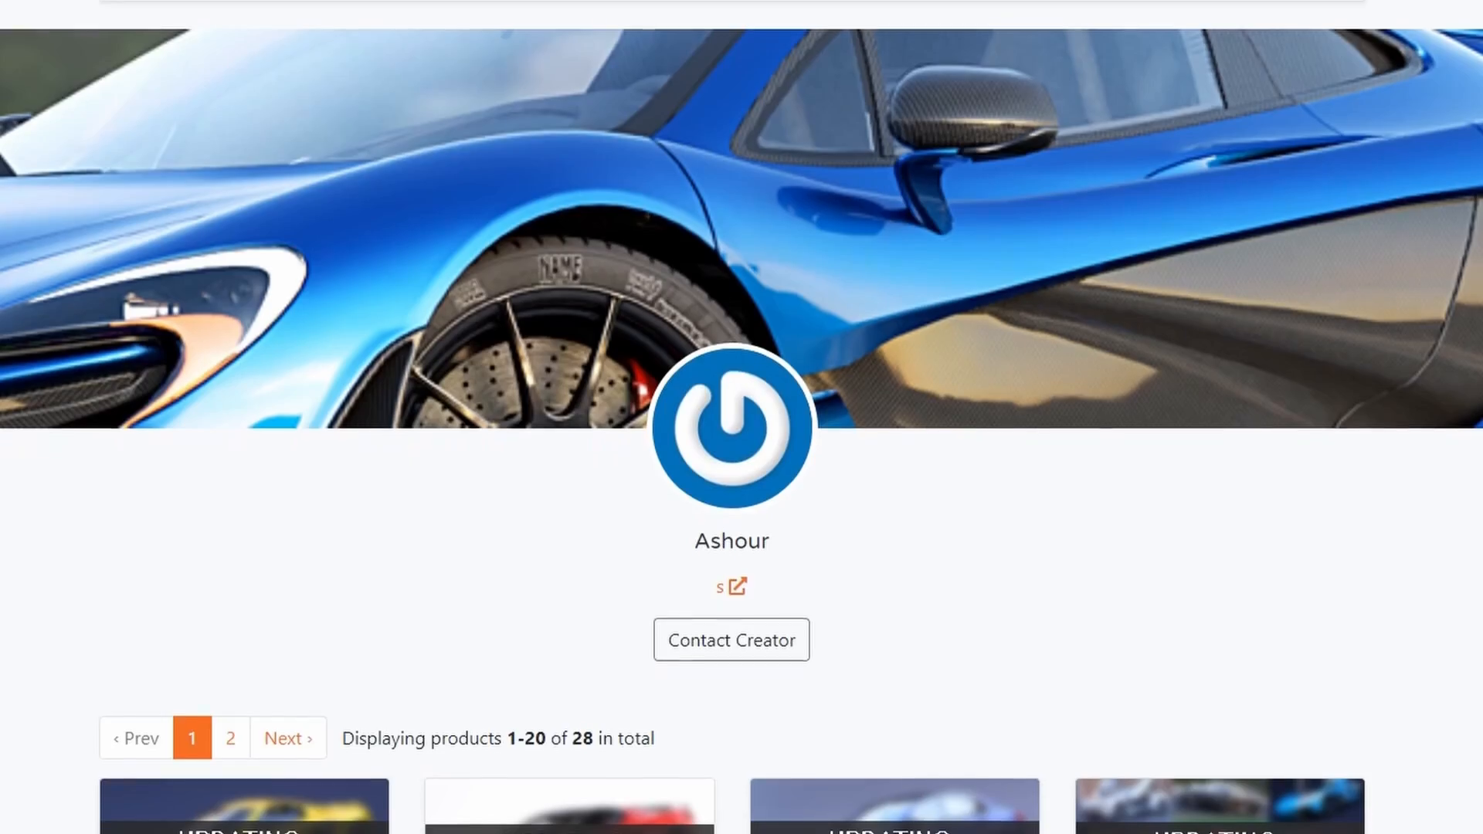
scroll("down", 3)
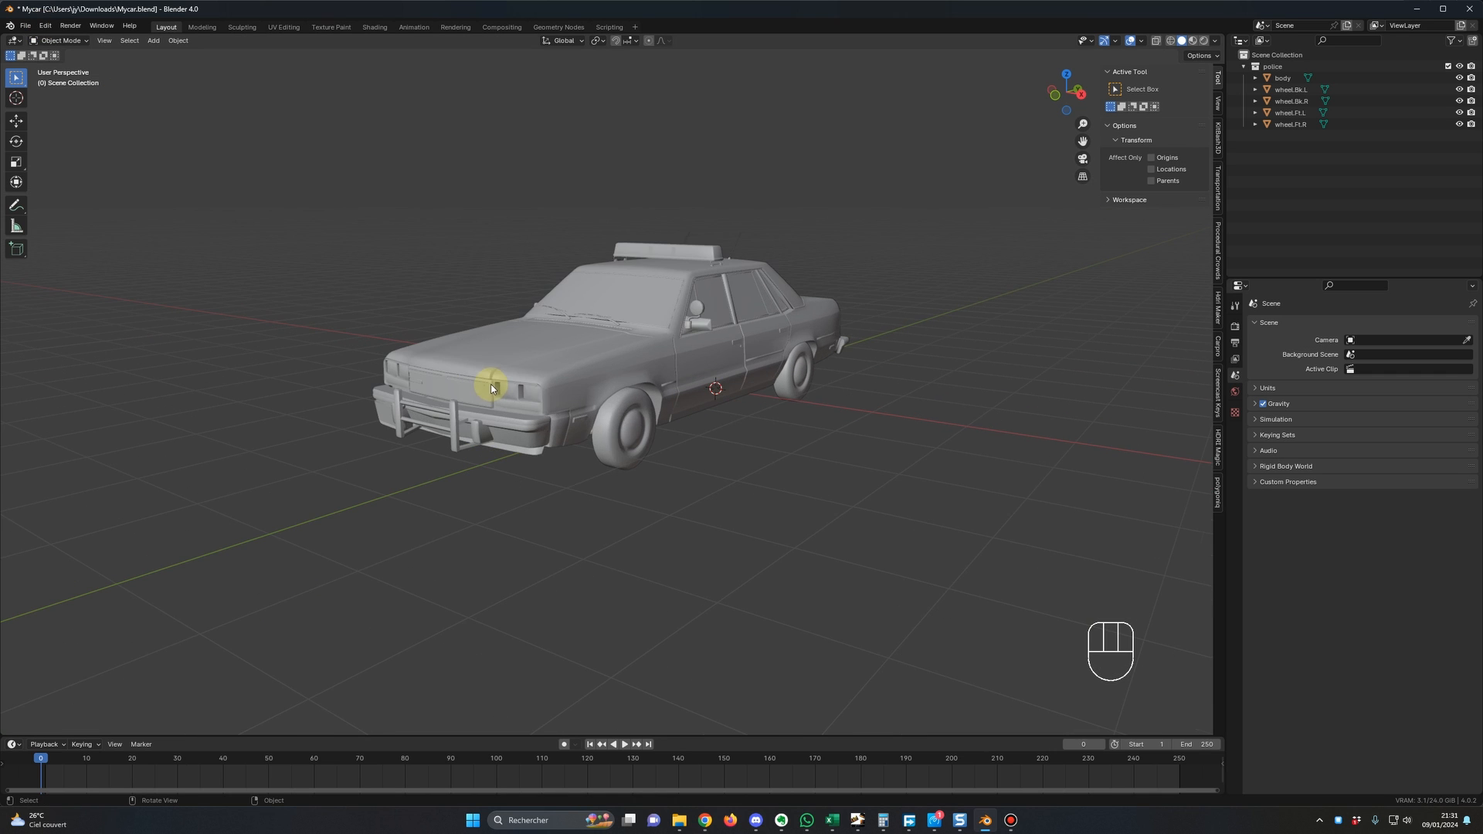
Select the car body and four wheels and add a Car deformation rig.
key("a")
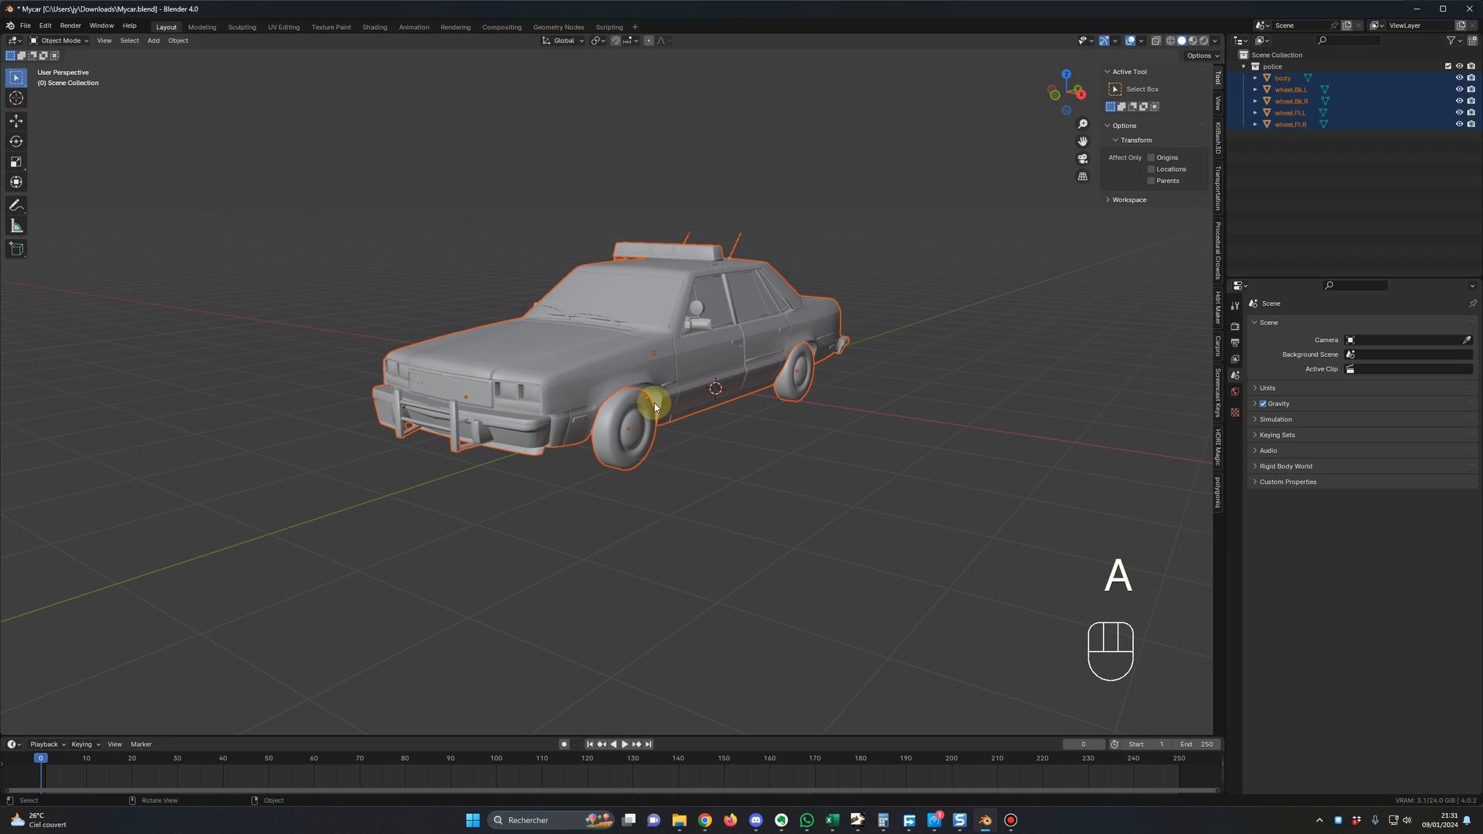
key("shift+a")
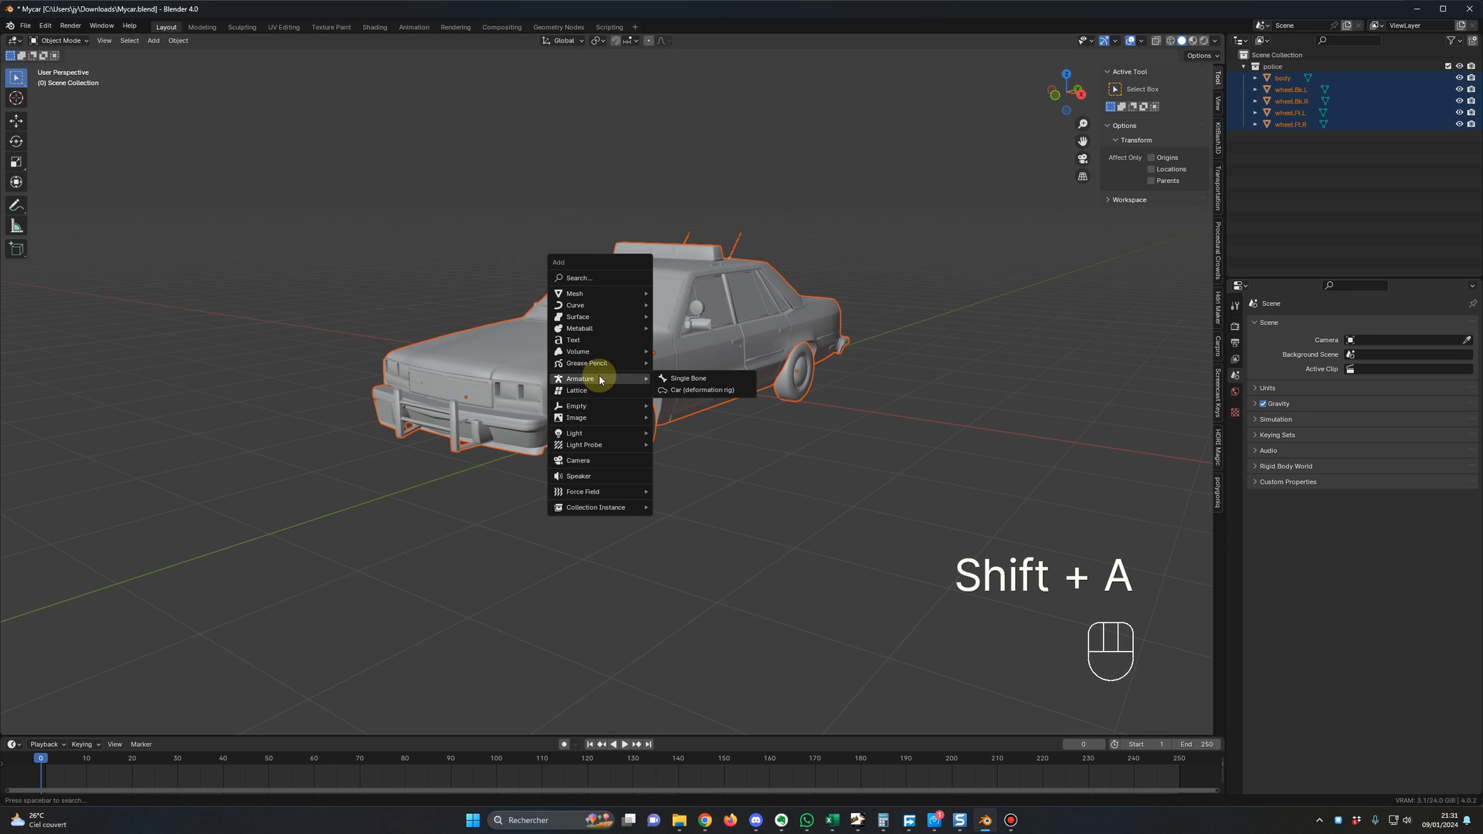
left_click(702, 389)
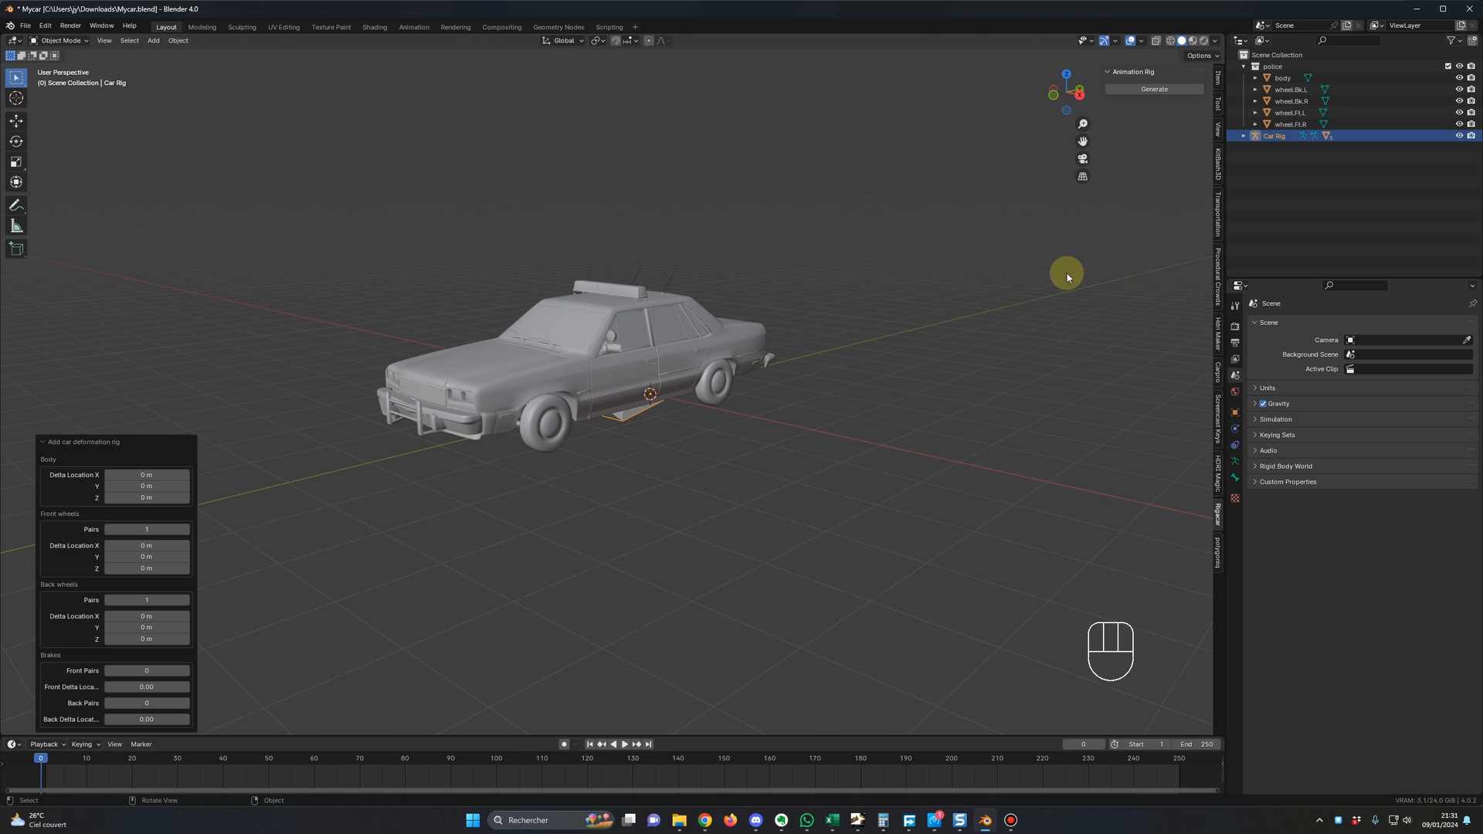
Generate the car rig, then undo twice after the error to remove it.
left_click(1153, 88)
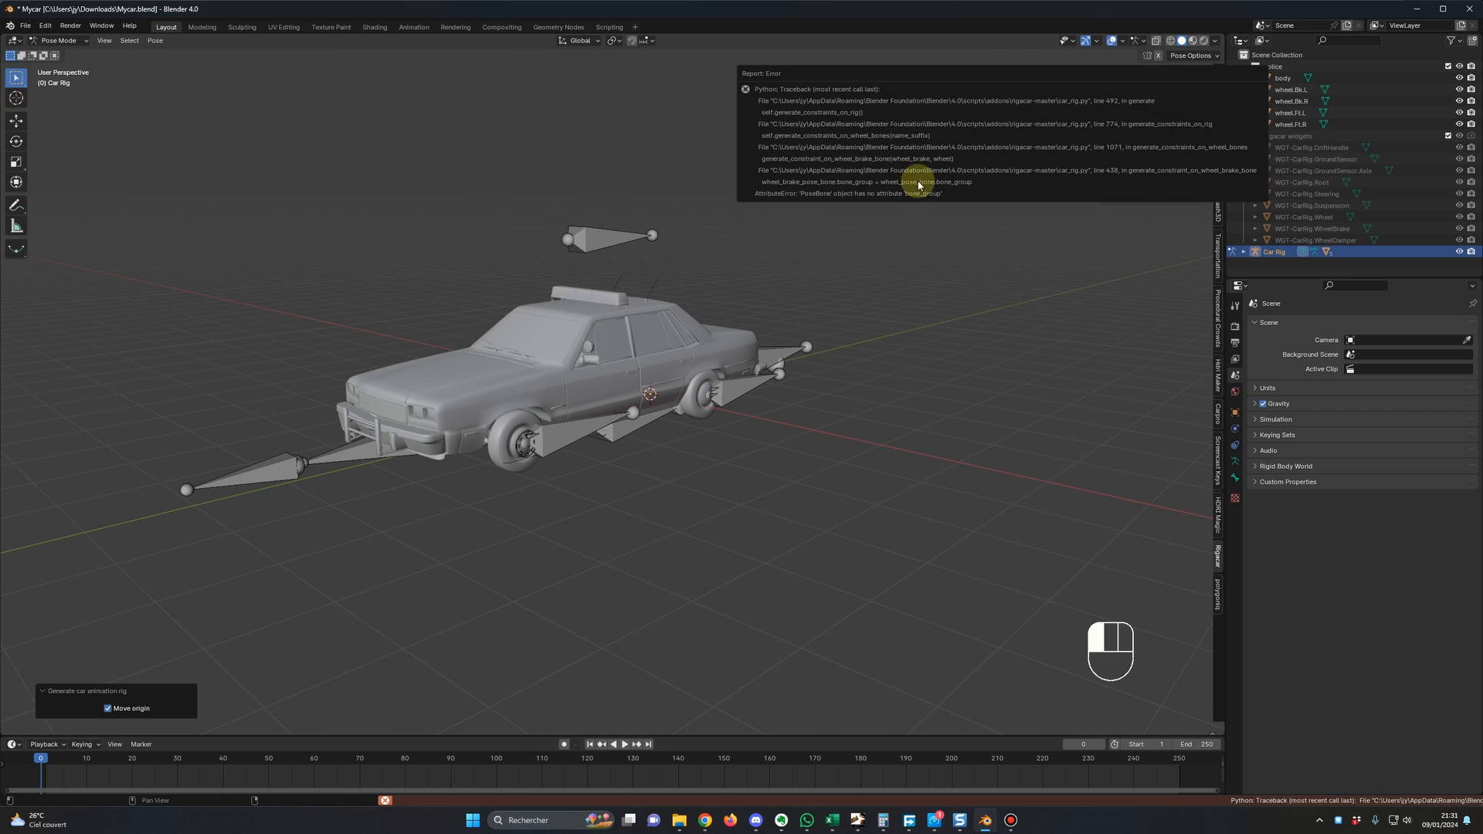
left_click(900, 268)
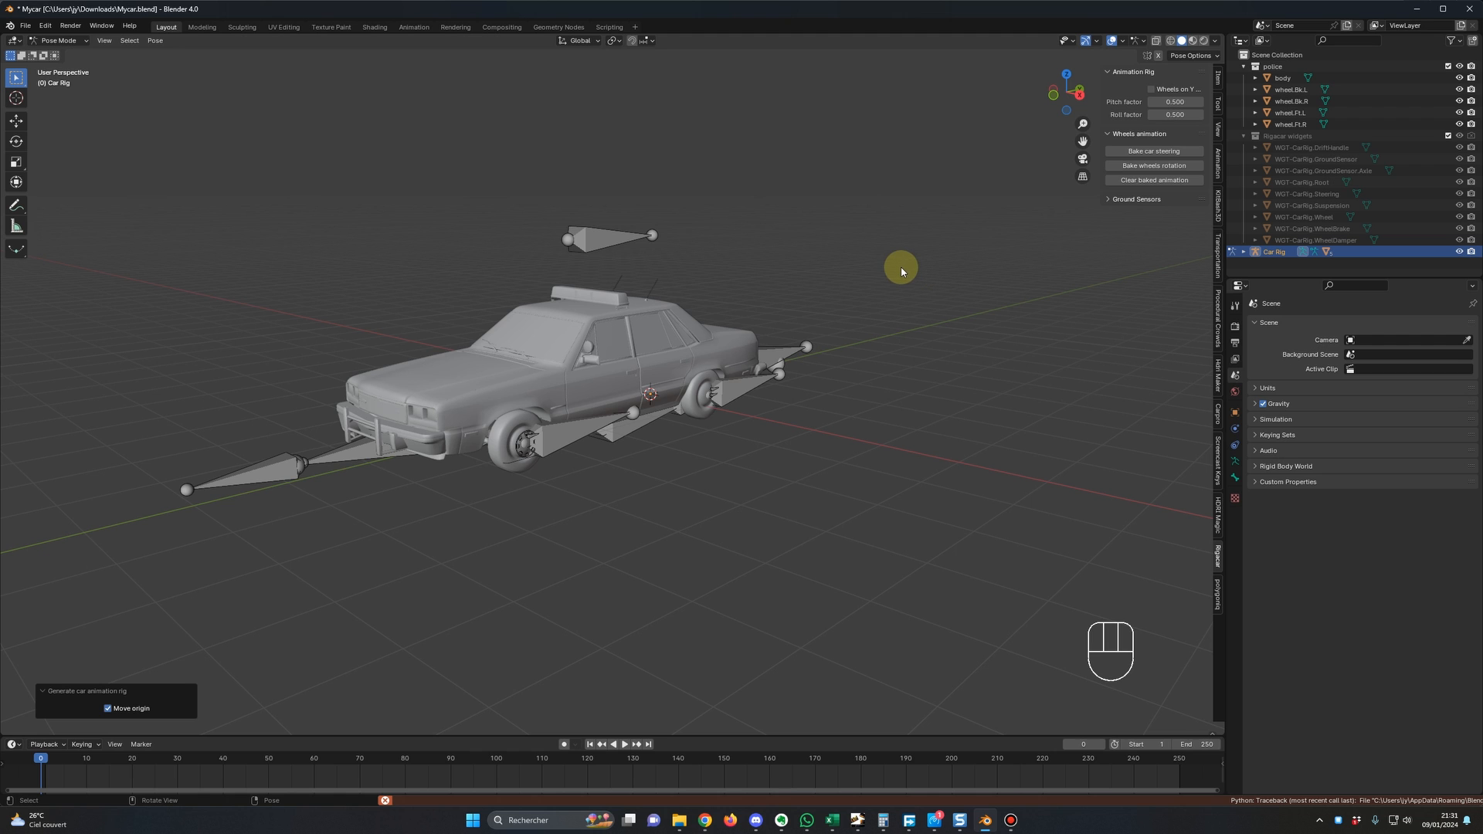
key("ctrl+z")
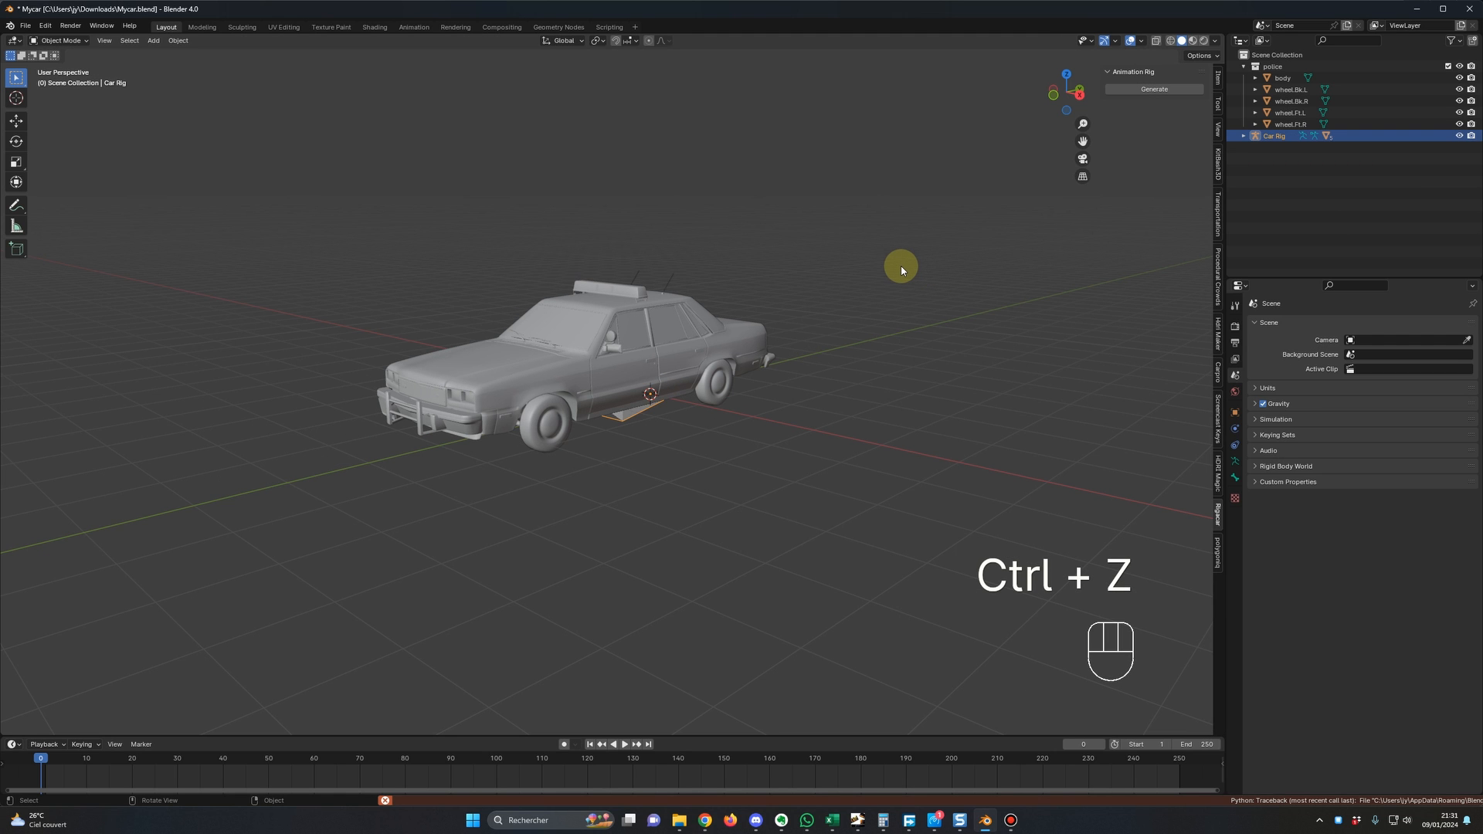
key("ctrl+z")
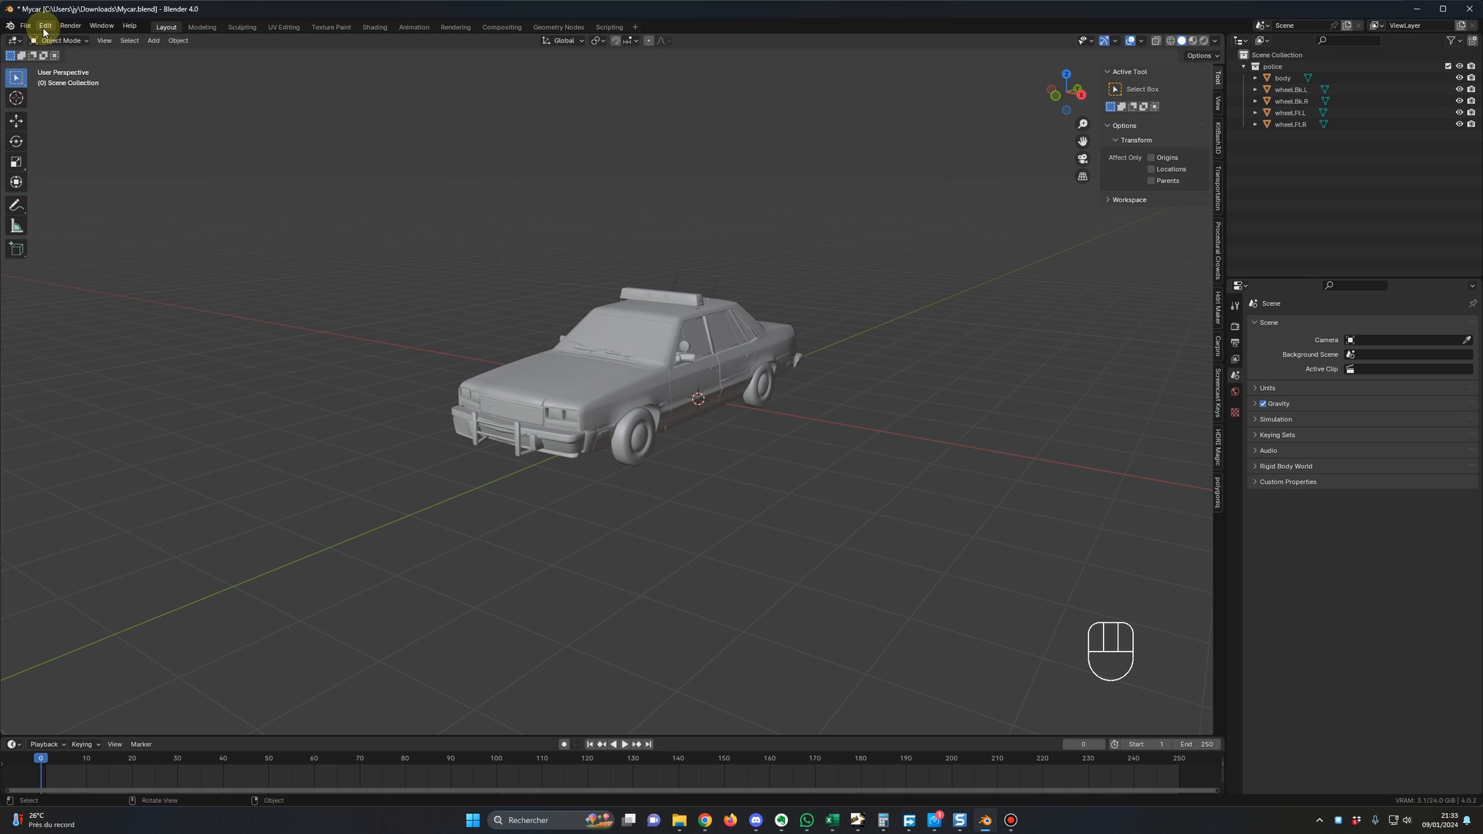
Install the fixed Rigacar zip from Preferences Add-ons, then select all scene objects.
left_click(44, 26)
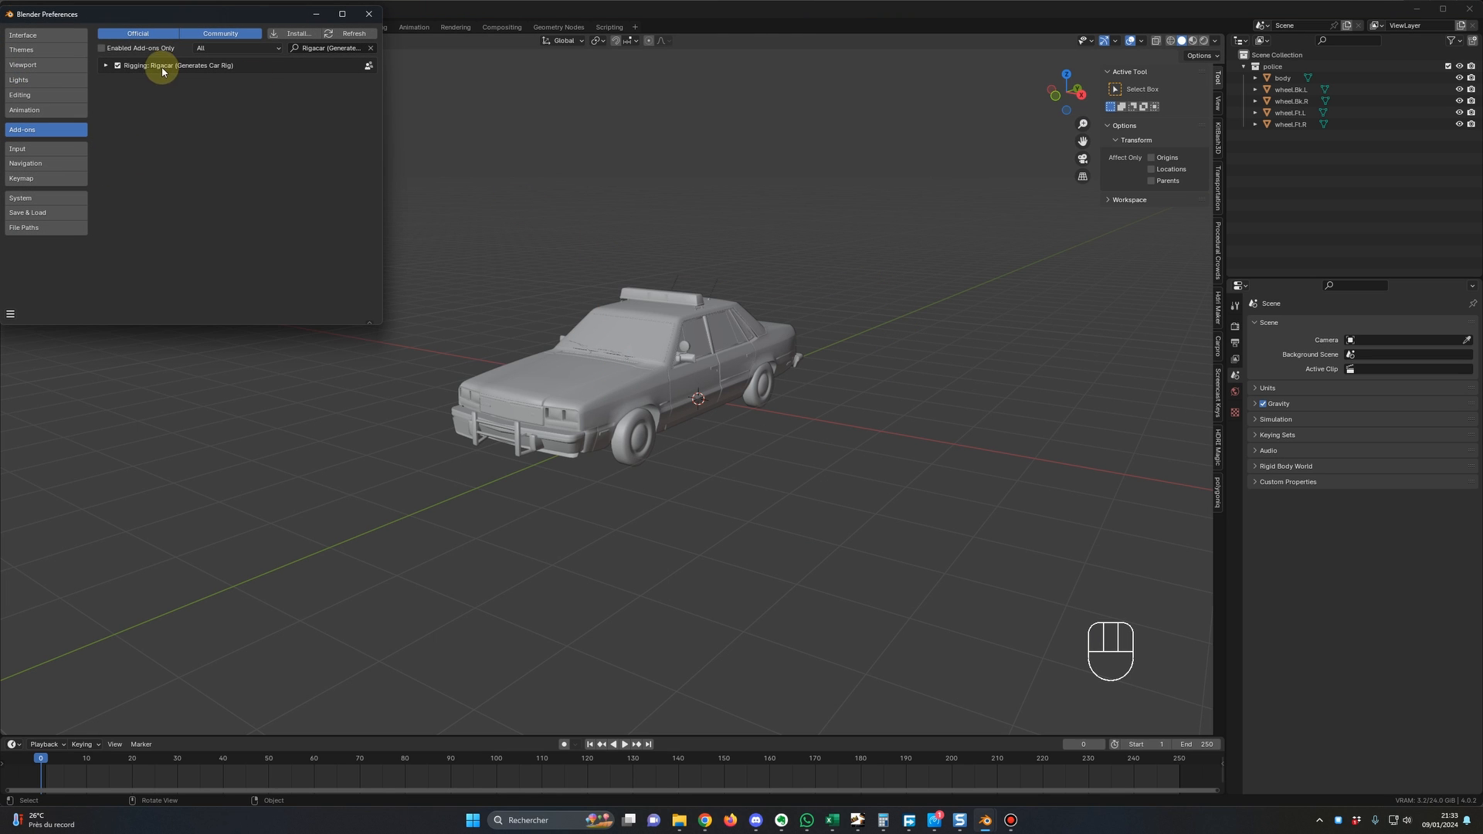
left_click(106, 65)
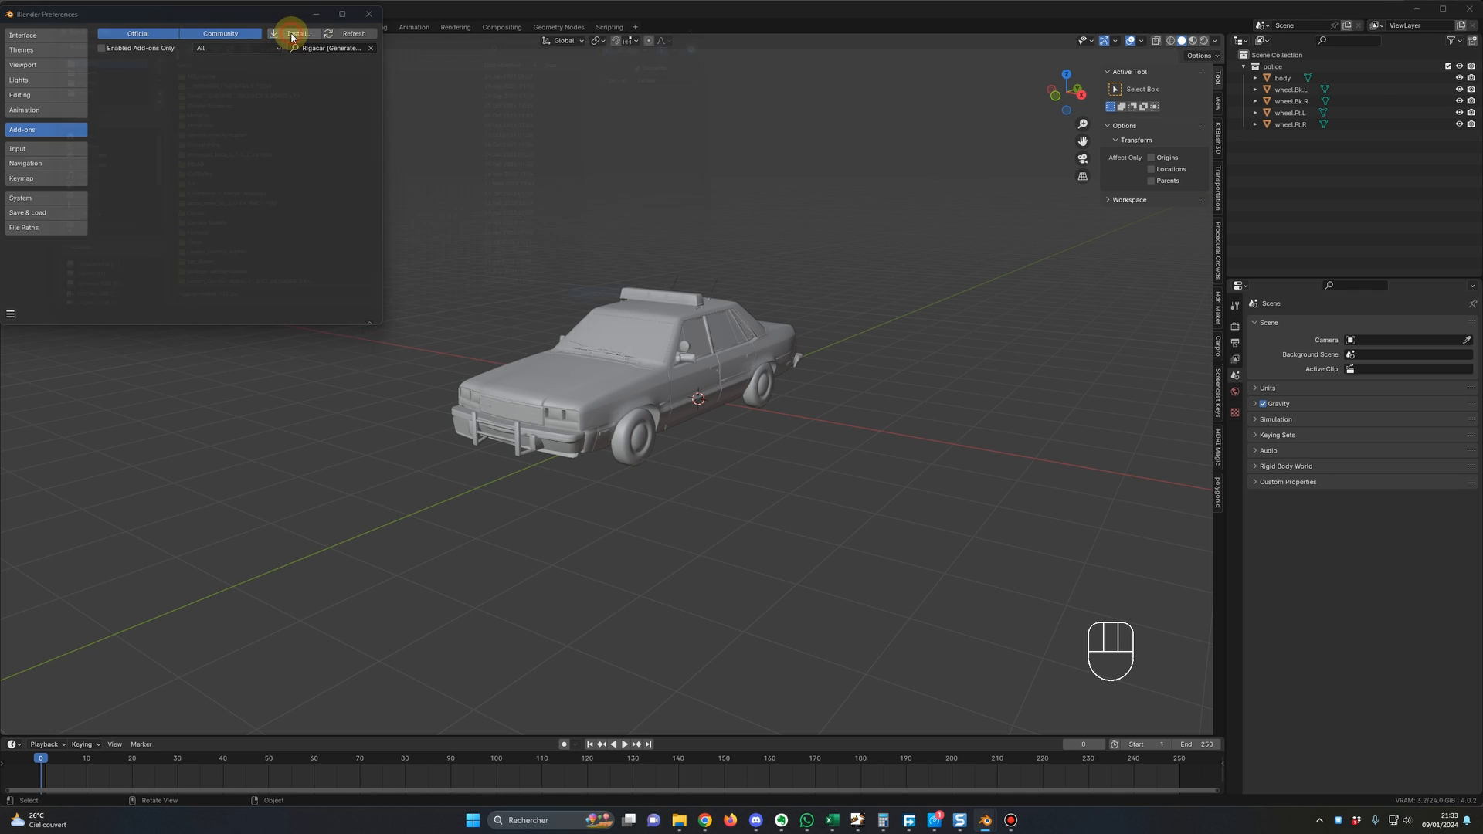
left_click(295, 33)
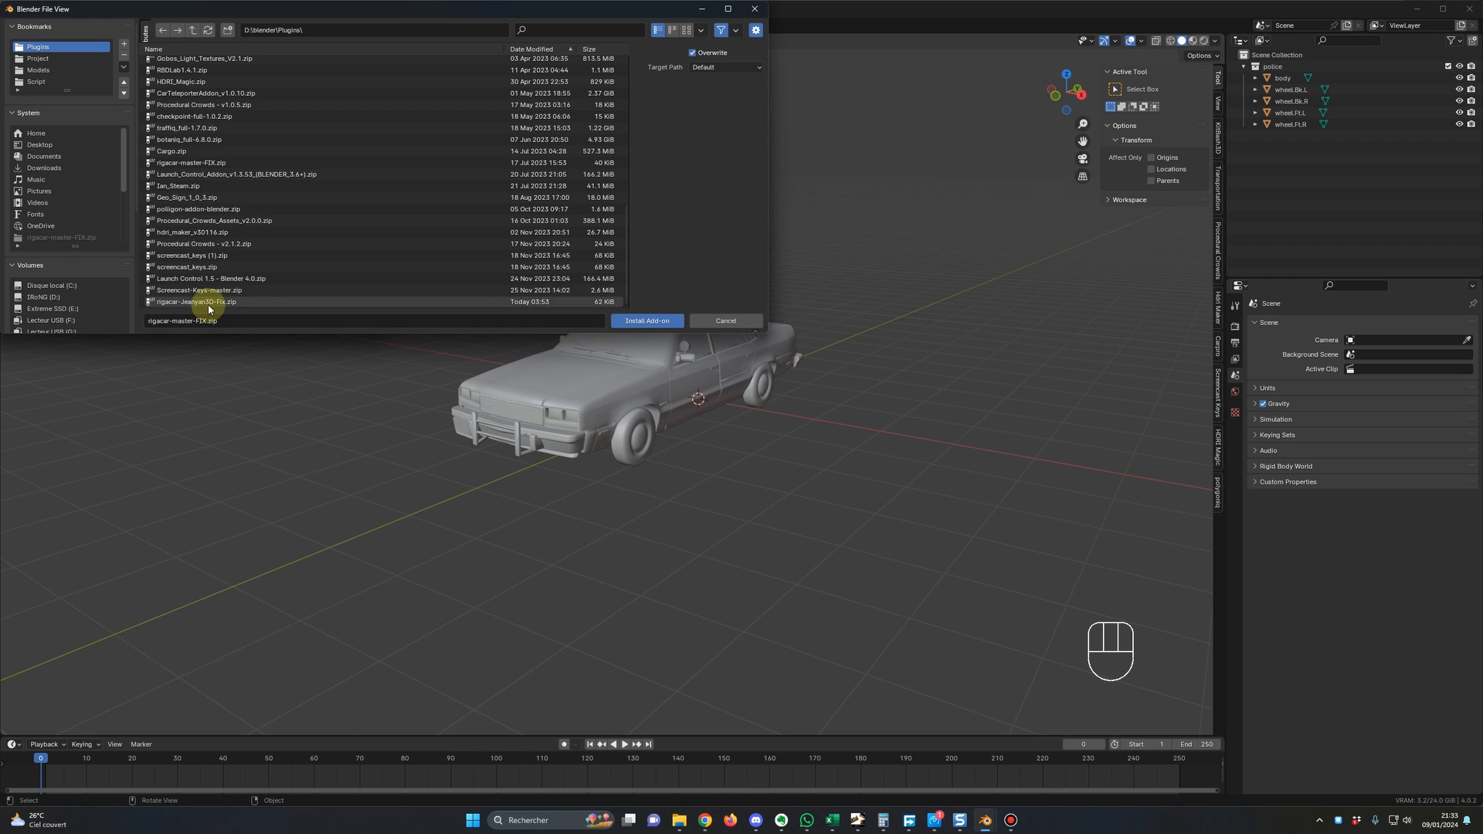
left_click(645, 321)
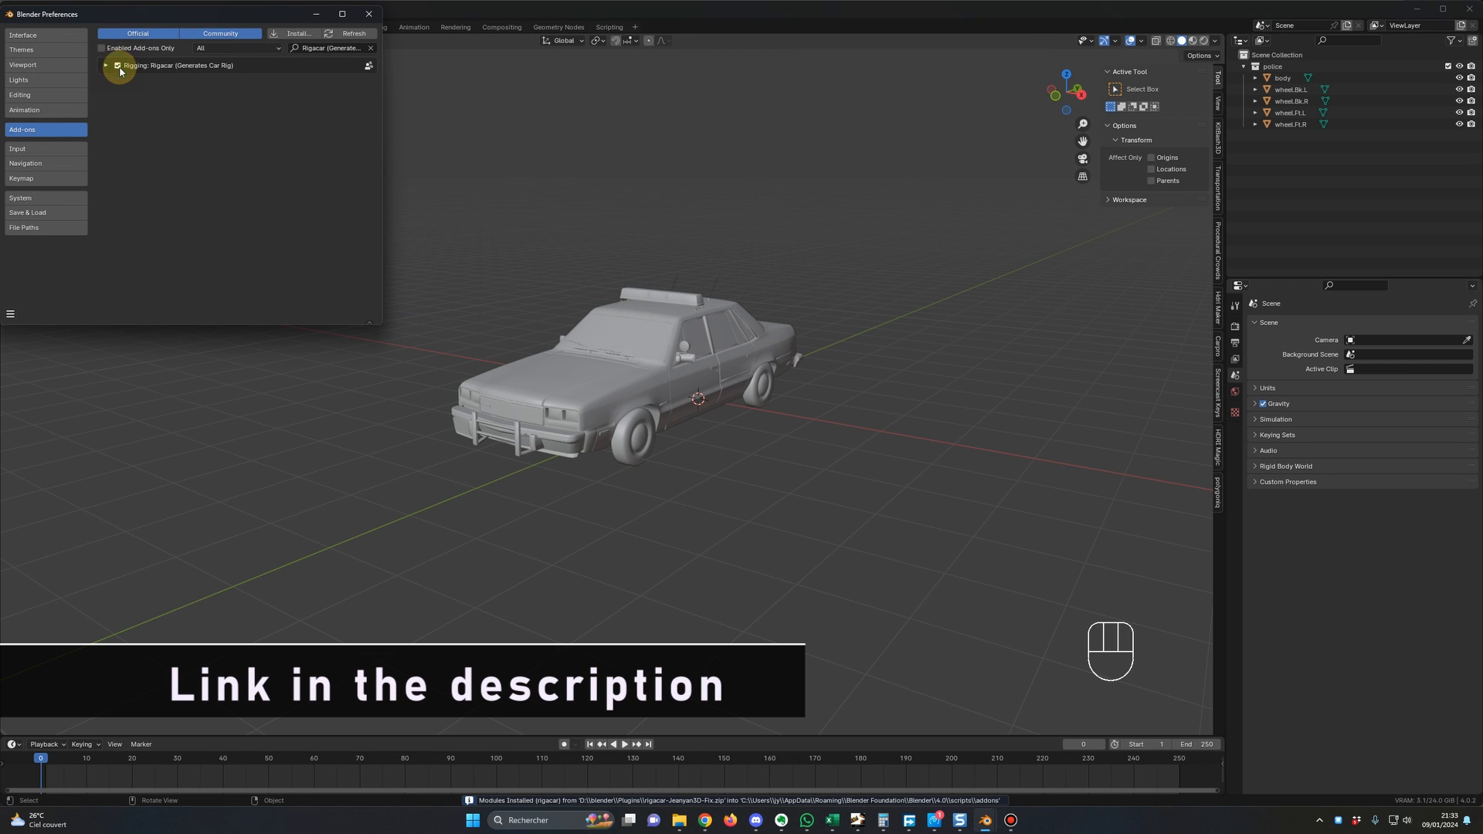
key("a")
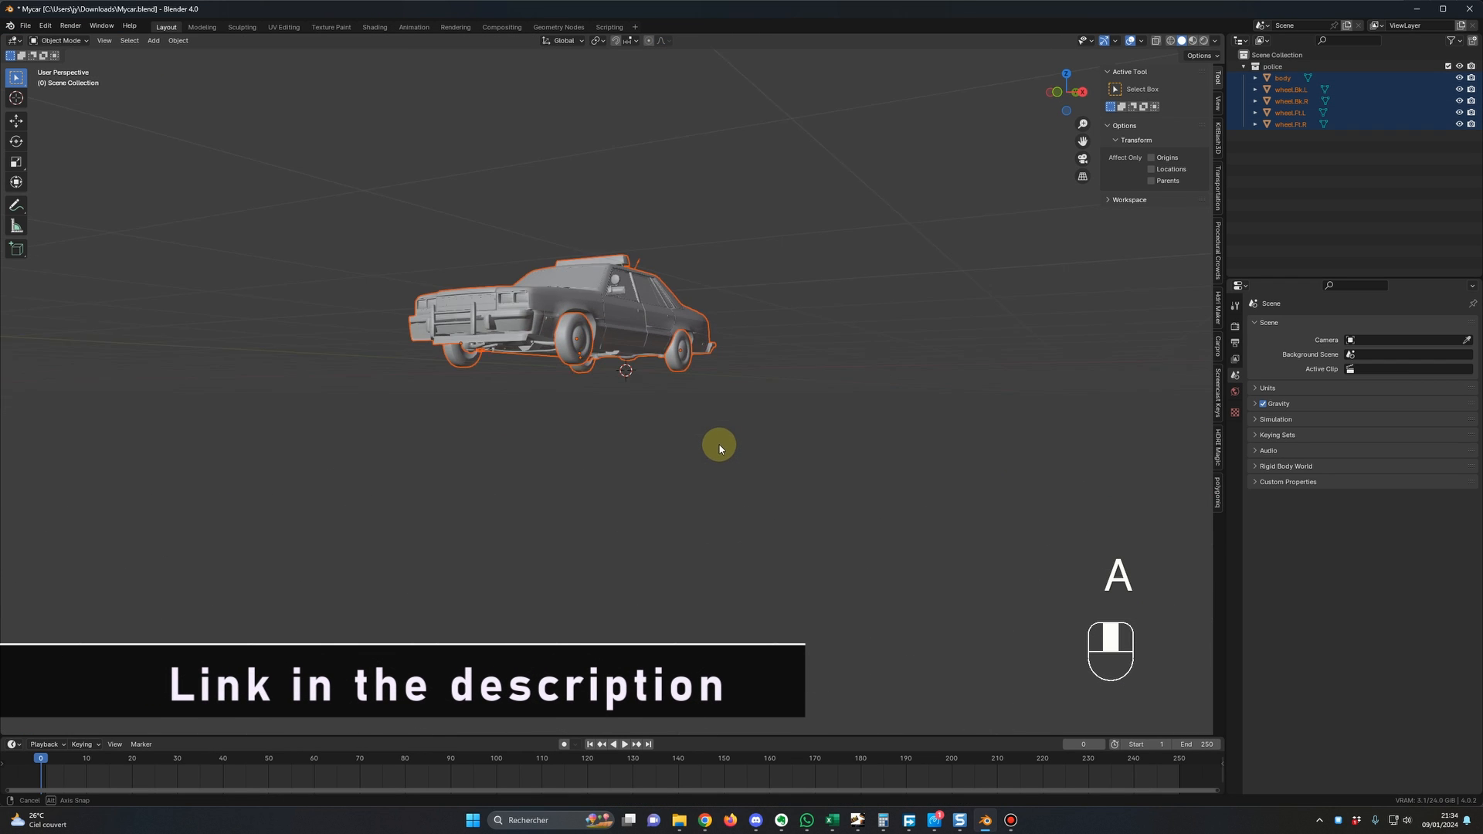
Add a Car deformation rig armature to the selected police car.
key("shift+a")
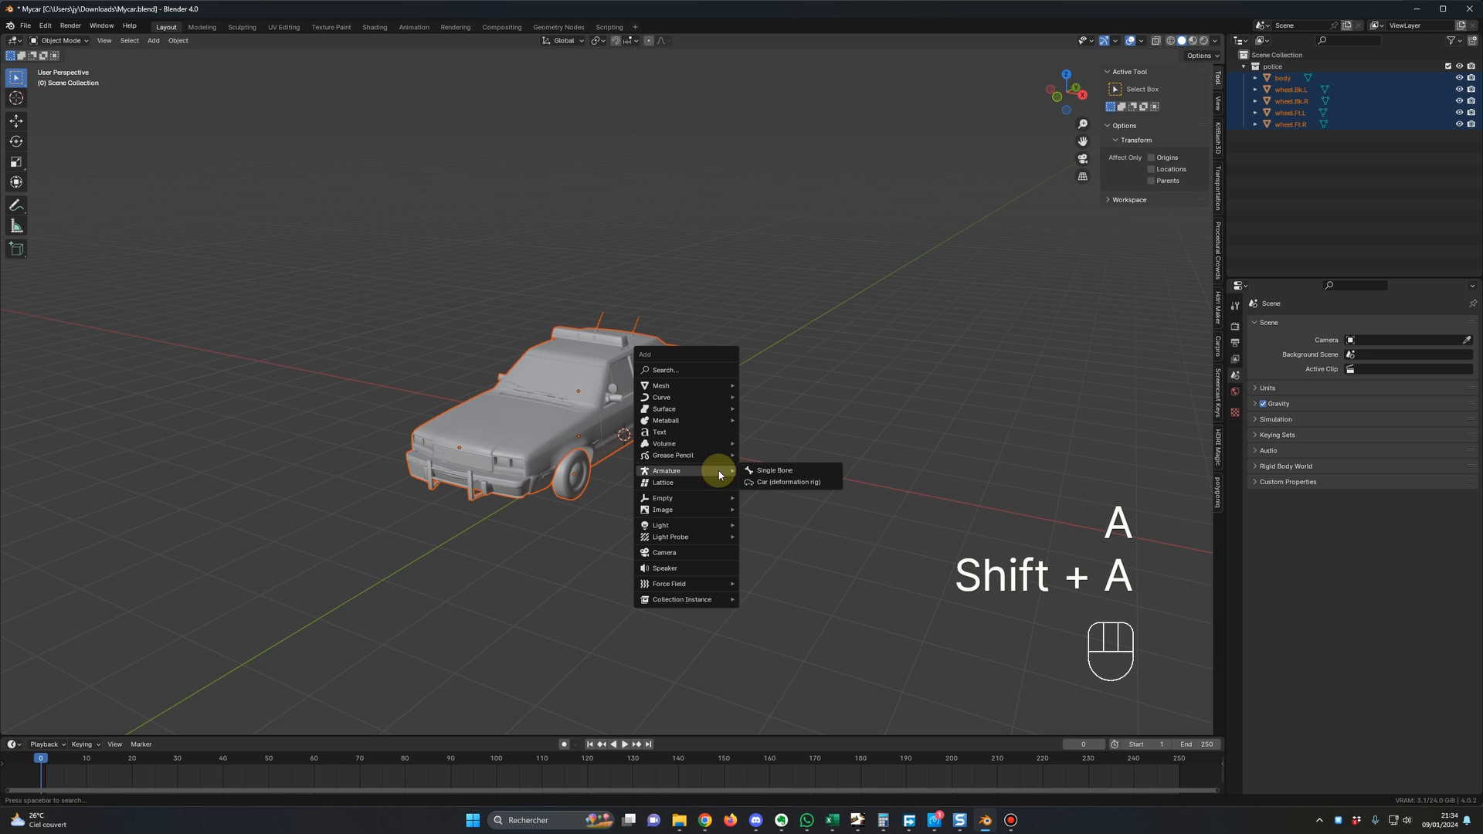
left_click(787, 482)
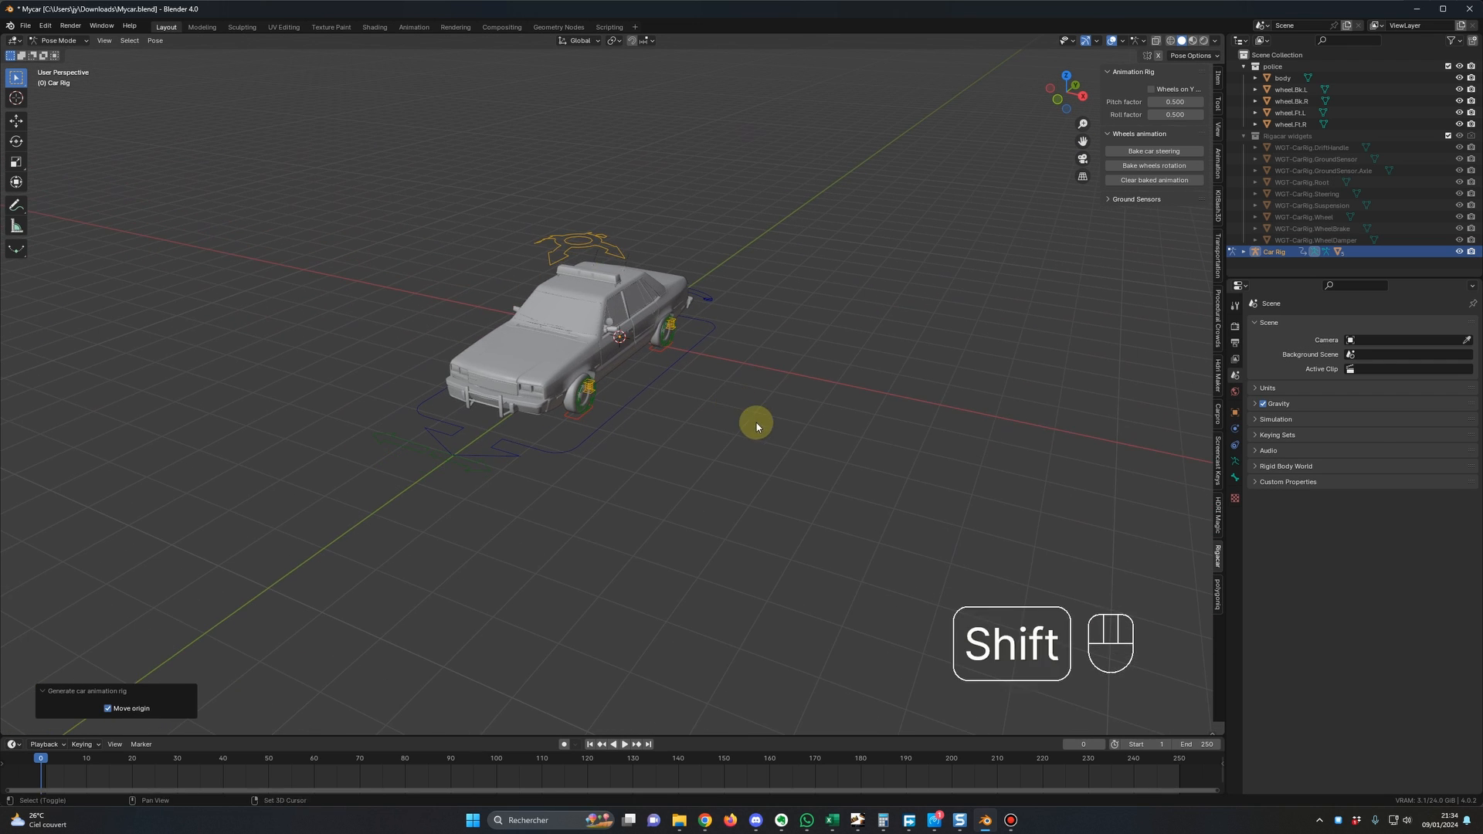
Bake car steering for frames 1–140 and wheel rotation, then play back the path animation.
key("space")
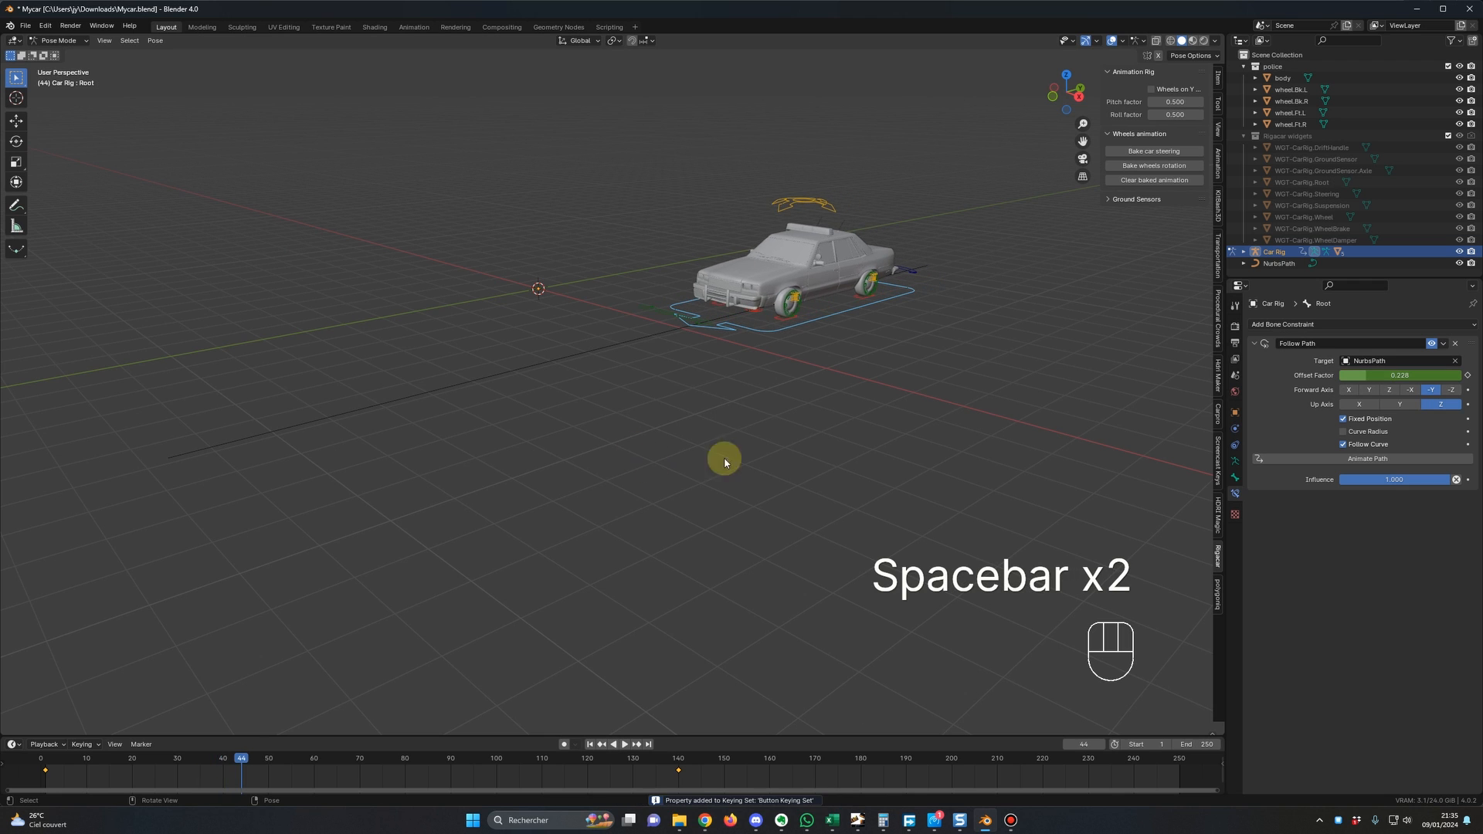
left_click(1153, 151)
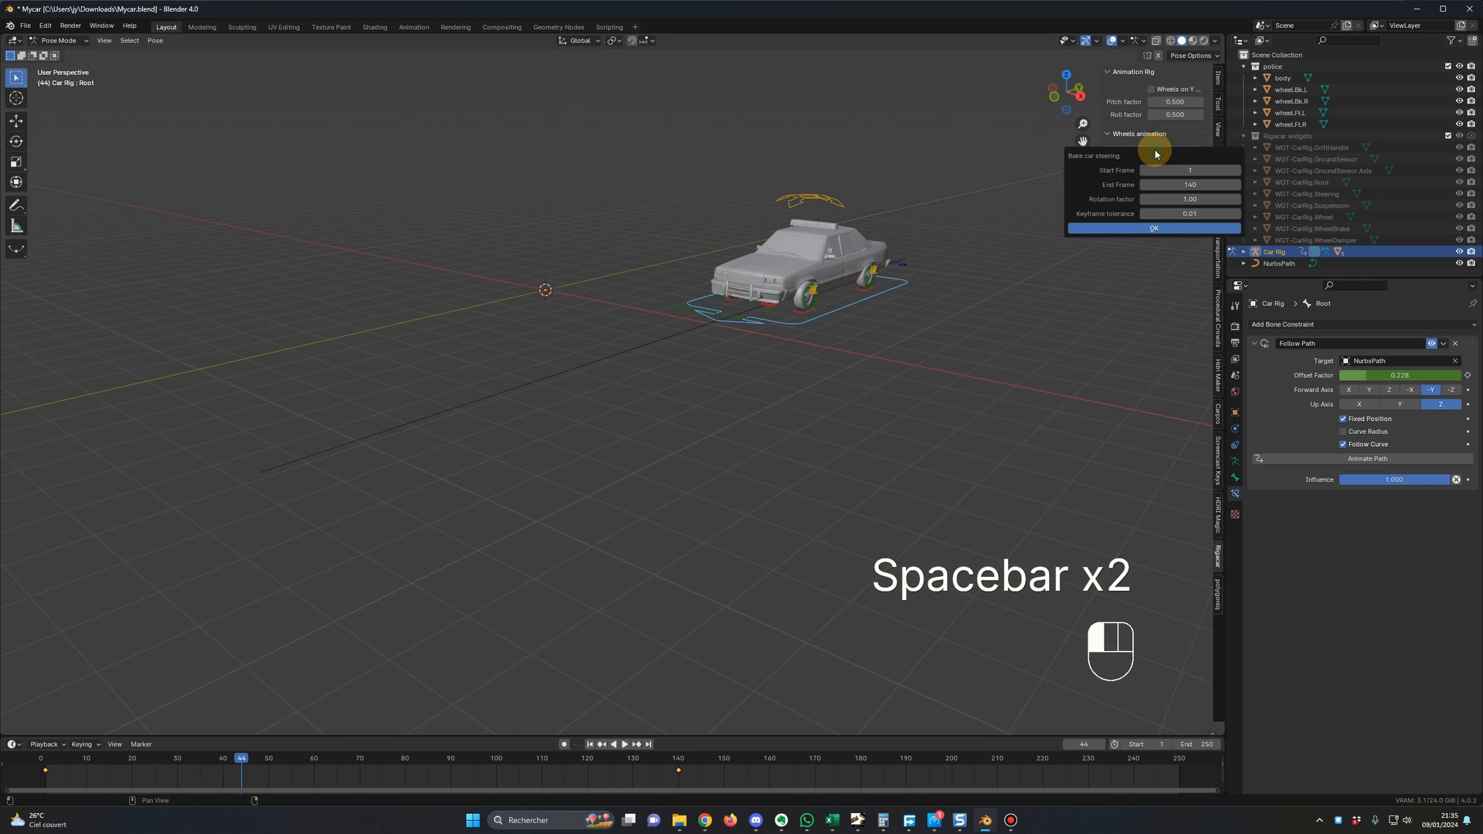
left_click(1153, 228)
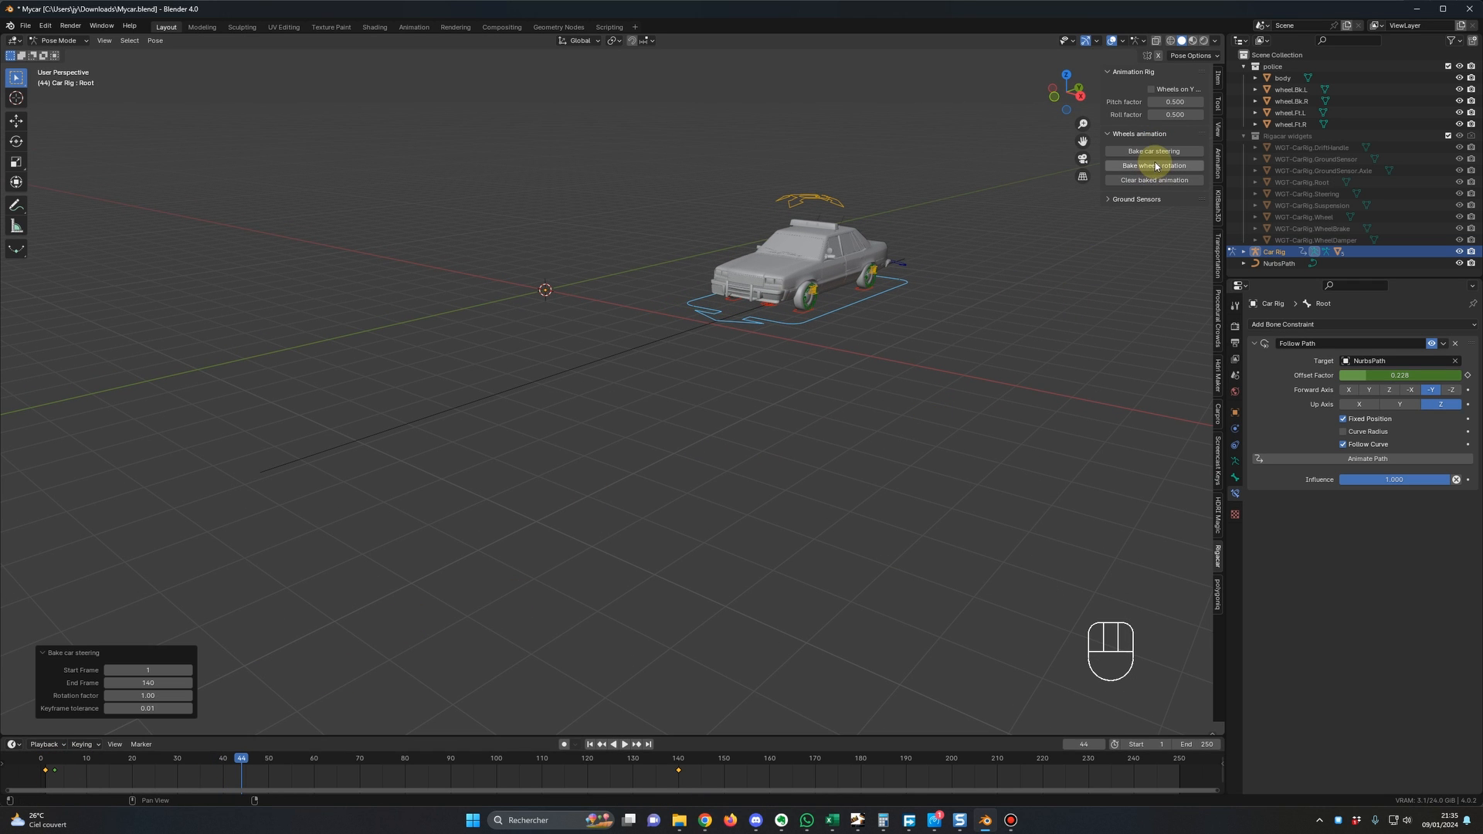
left_click(1154, 165)
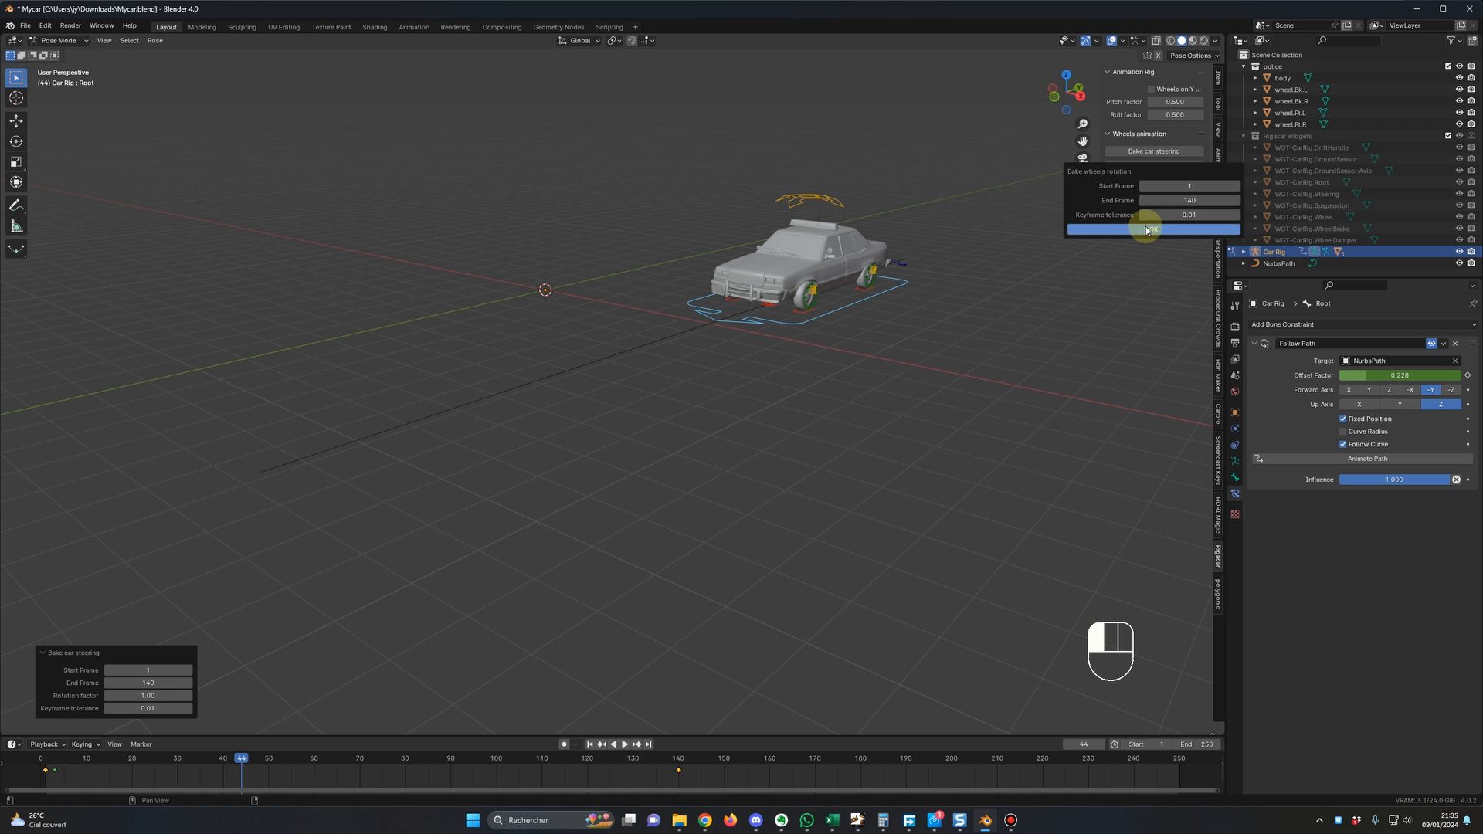
key("space")
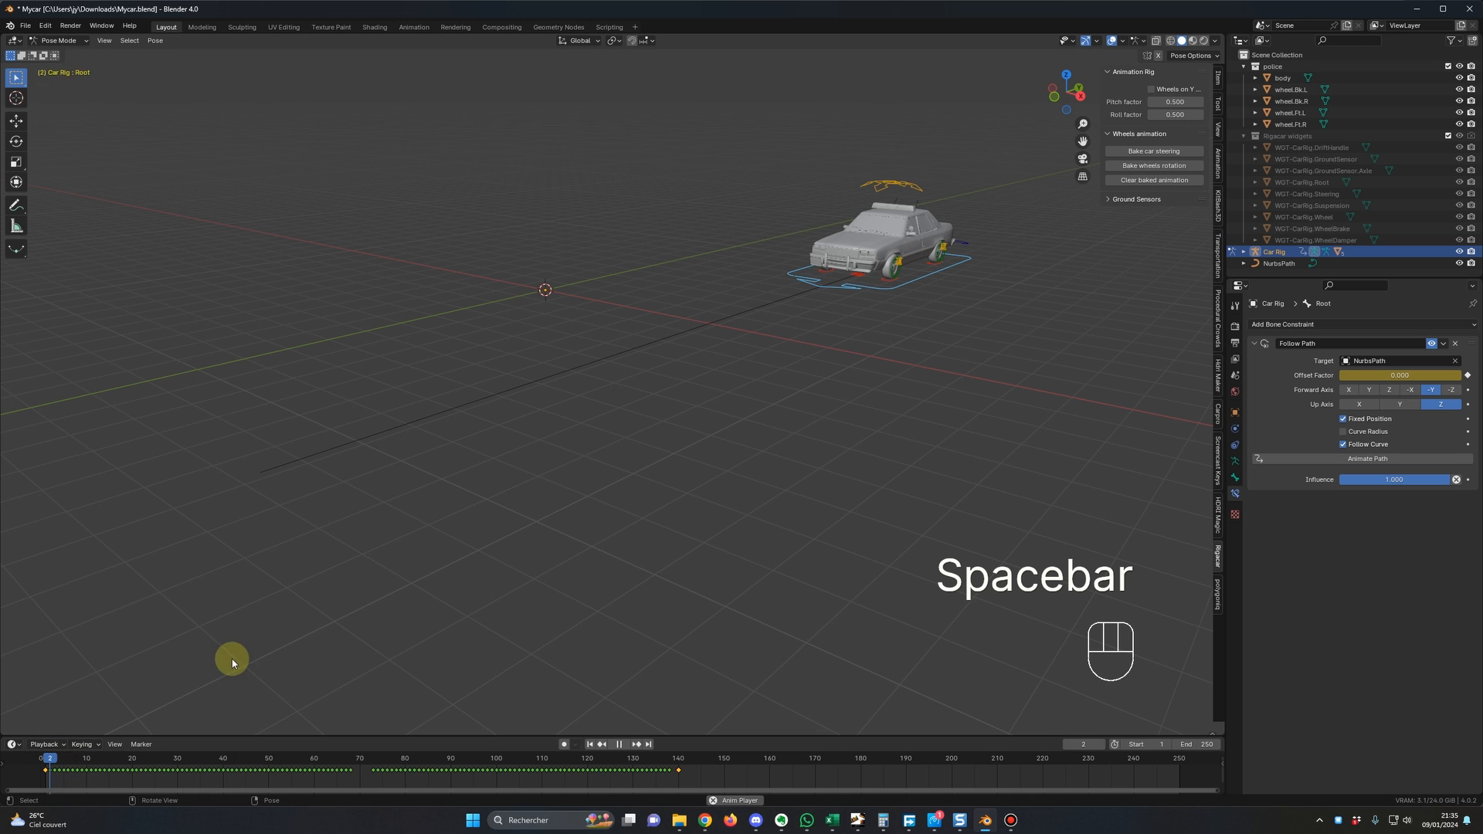
key("space")
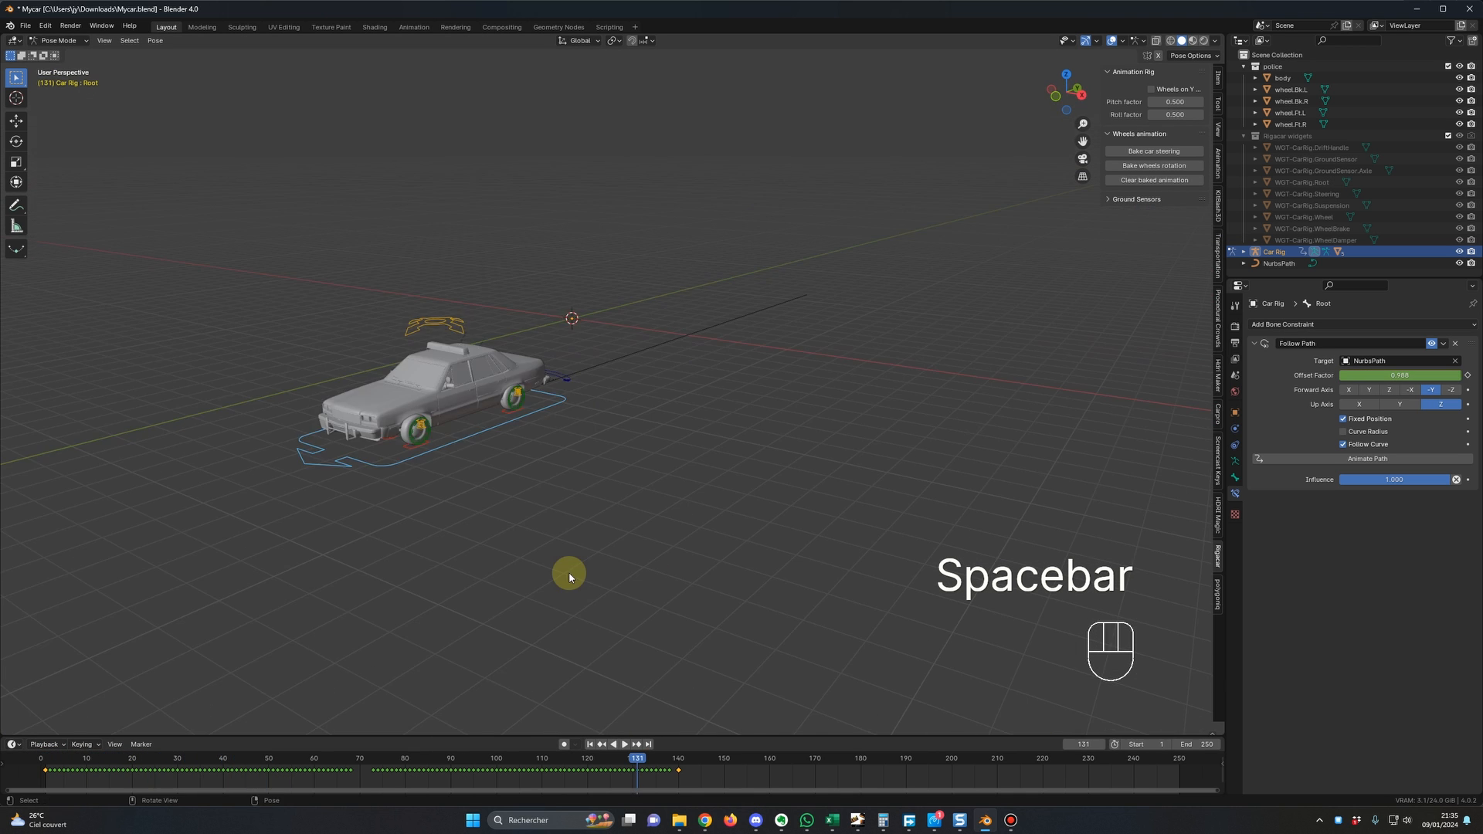
key("space")
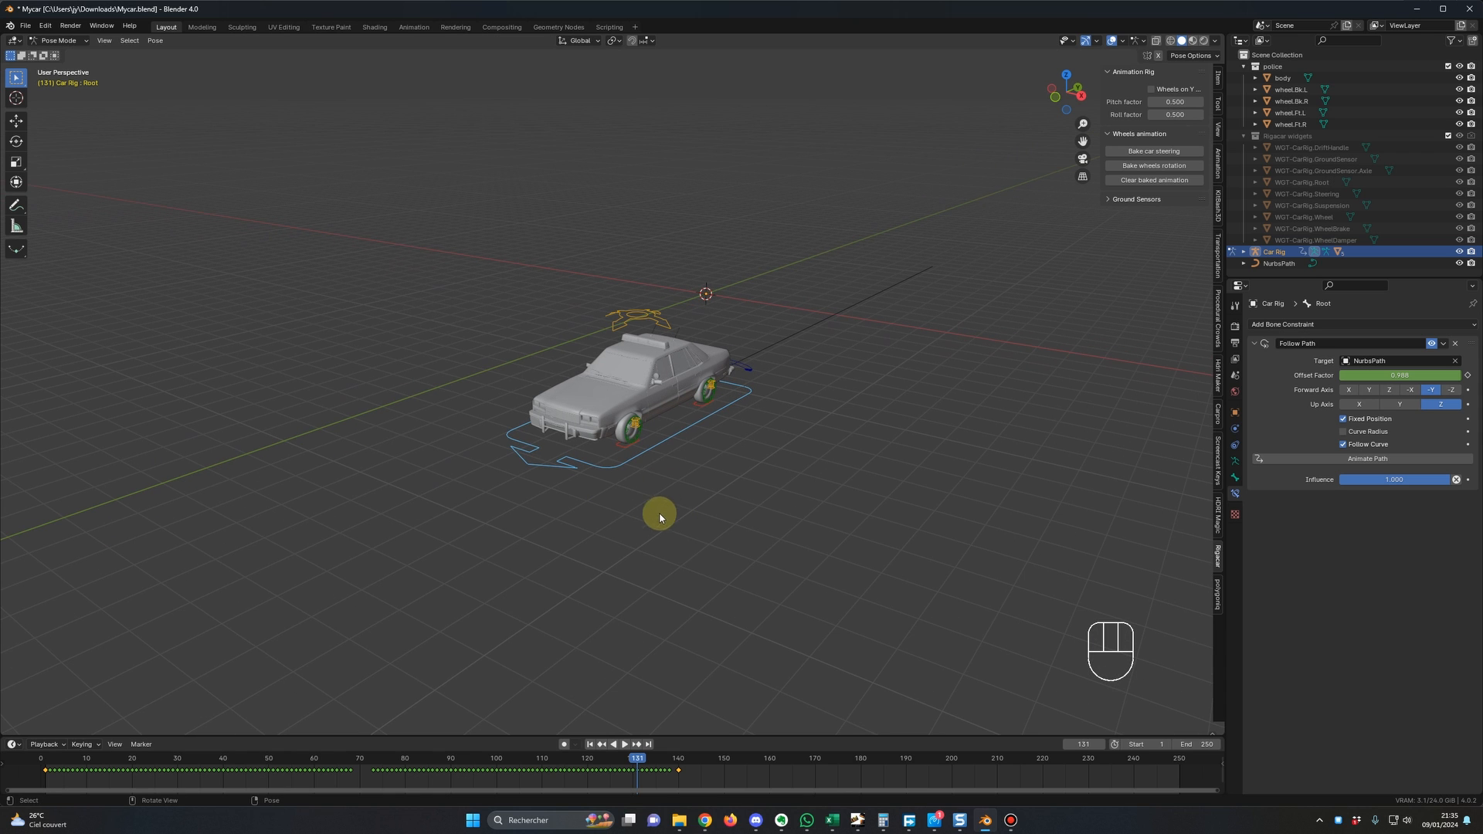
mouse_move(732, 451)
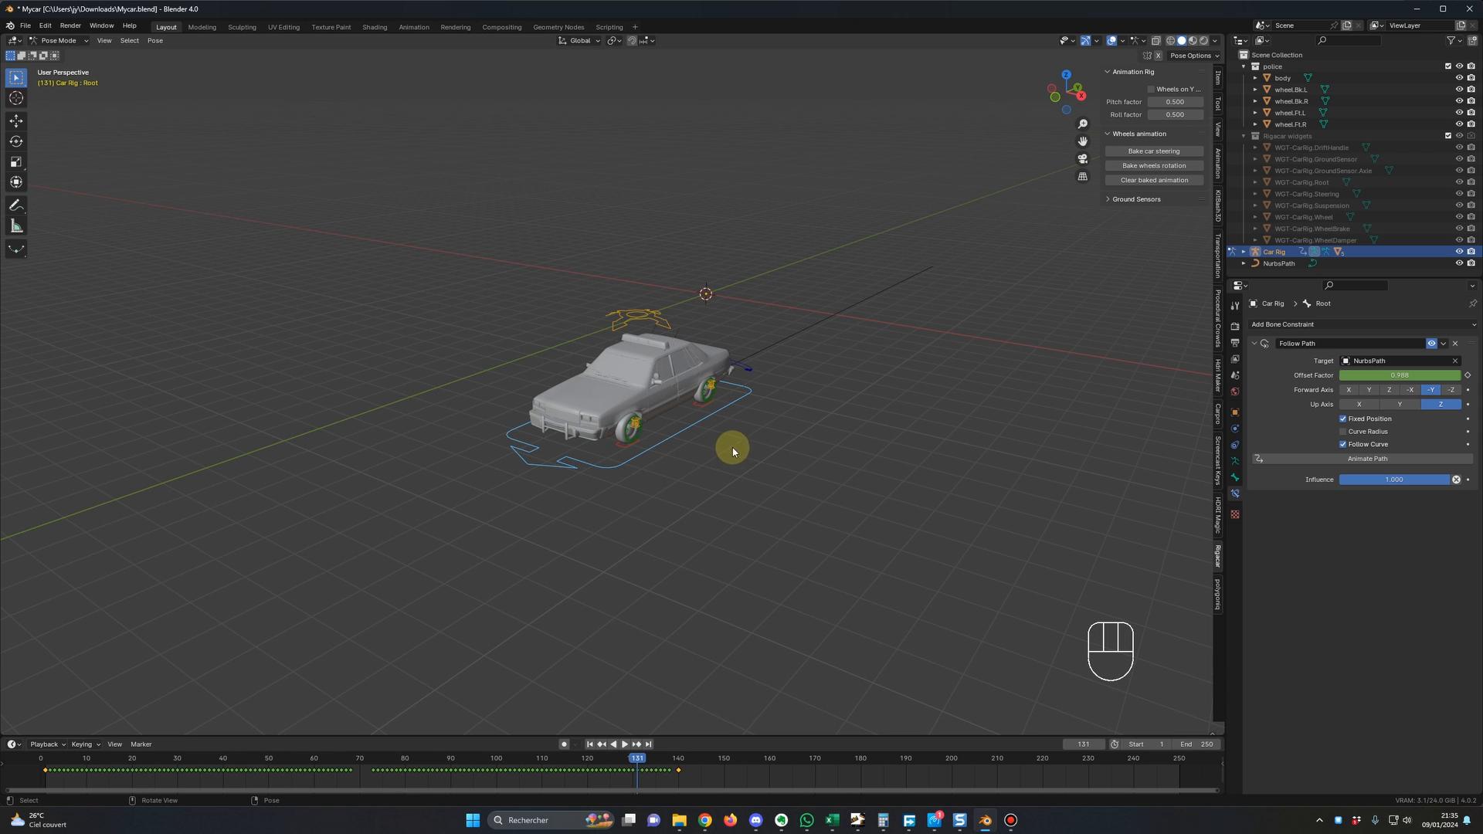